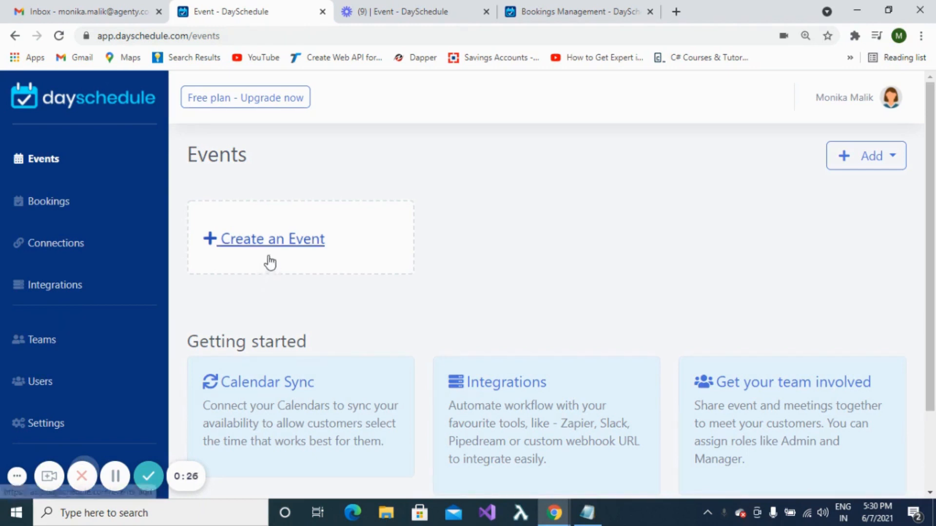
# Step: Start creating a new event from the Events page
pyautogui.click(269, 239)
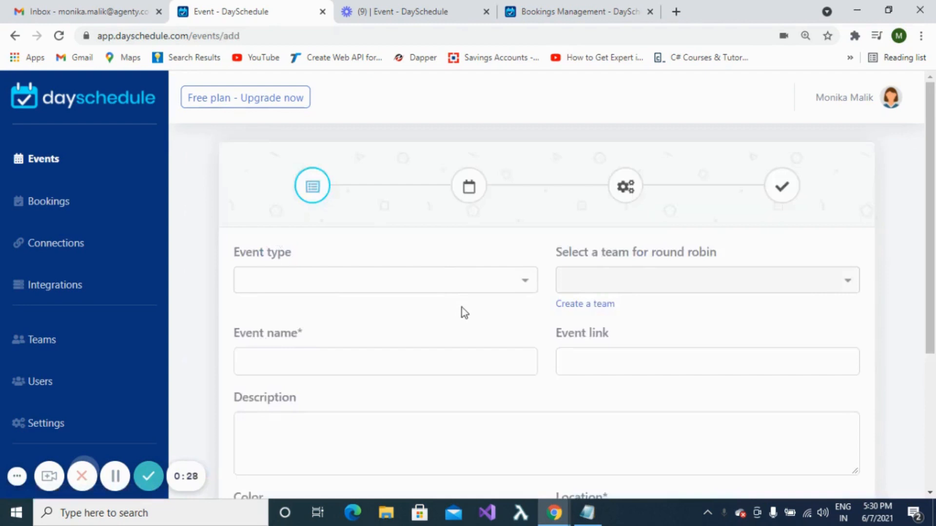
pyautogui.moveTo(532, 297)
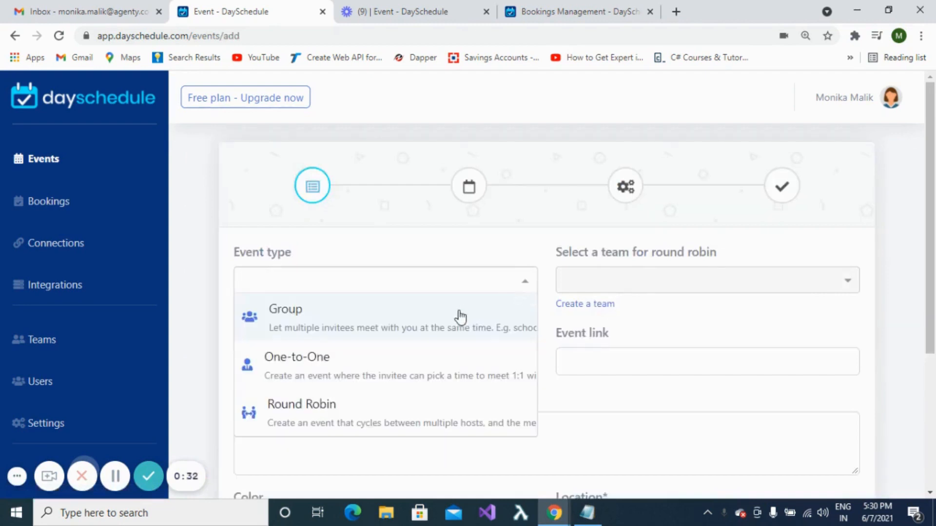
pyautogui.moveTo(460, 323)
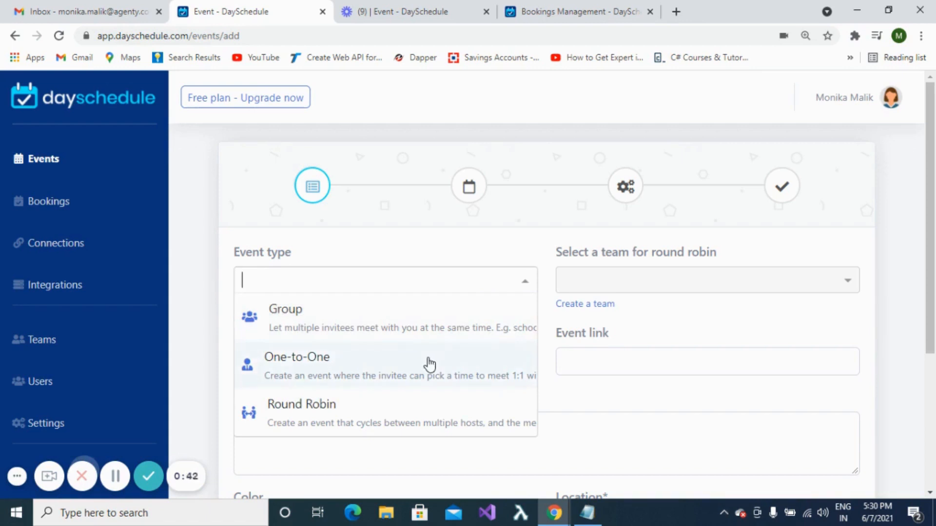
pyautogui.moveTo(414, 414)
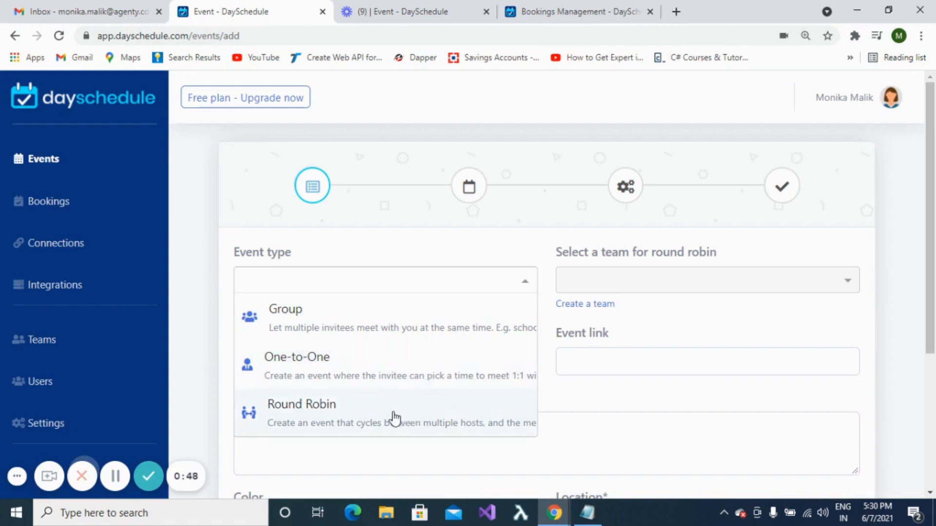
# Step: Make it a Round Robin event for the Full Stack team named 'Software Meet'
pyautogui.click(302, 405)
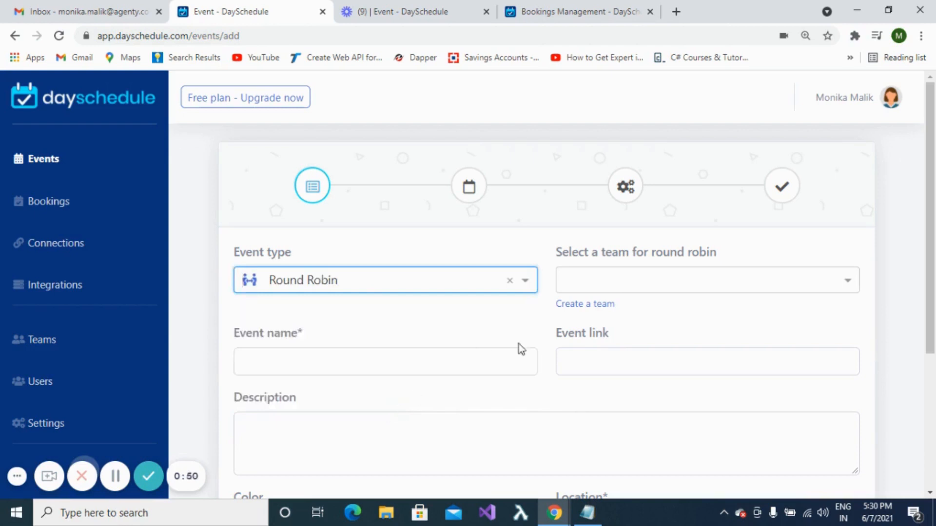
pyautogui.click(706, 280)
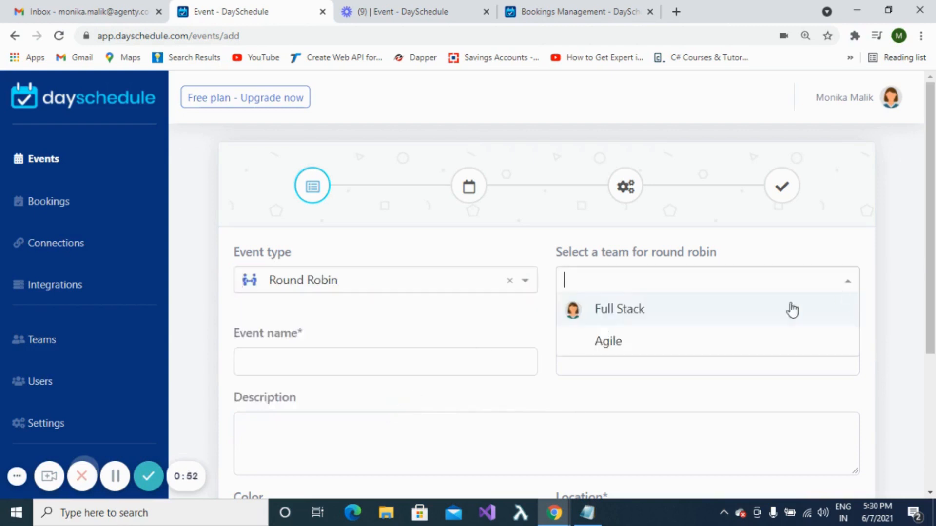
pyautogui.click(619, 309)
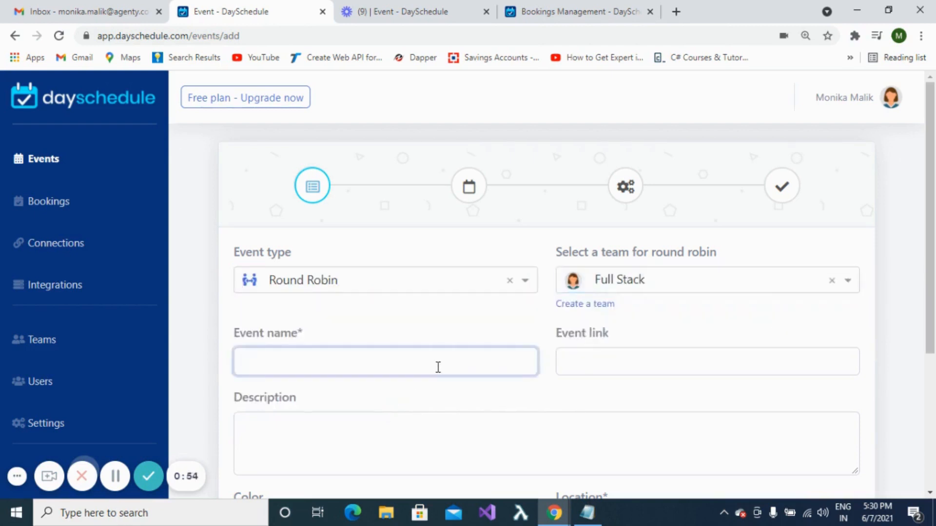
pyautogui.write('Software M')
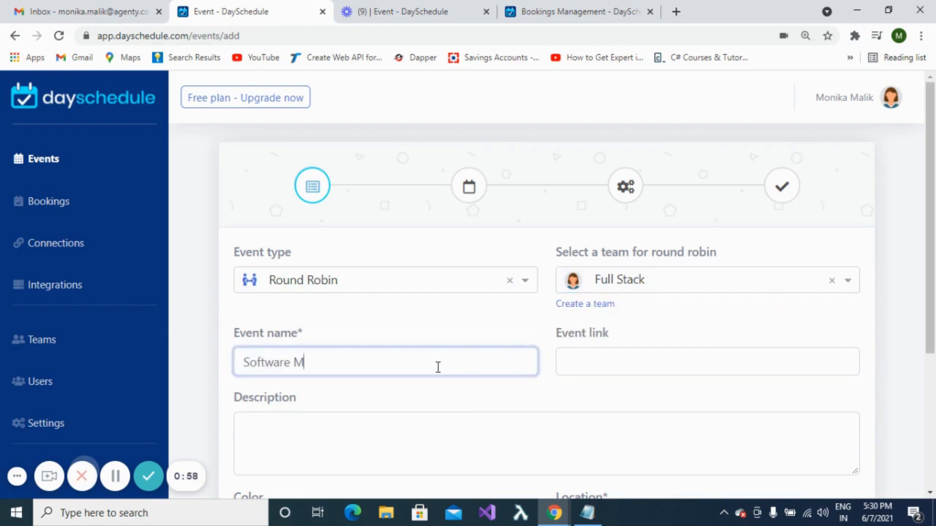
pyautogui.write('eet')
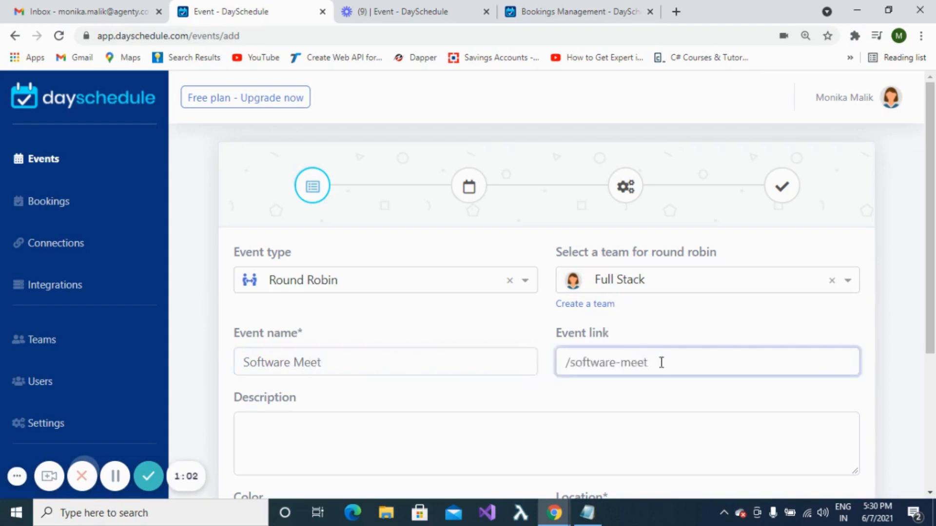
# Step: Describe the event as 'Agile Stand Up'
pyautogui.scroll(-3)
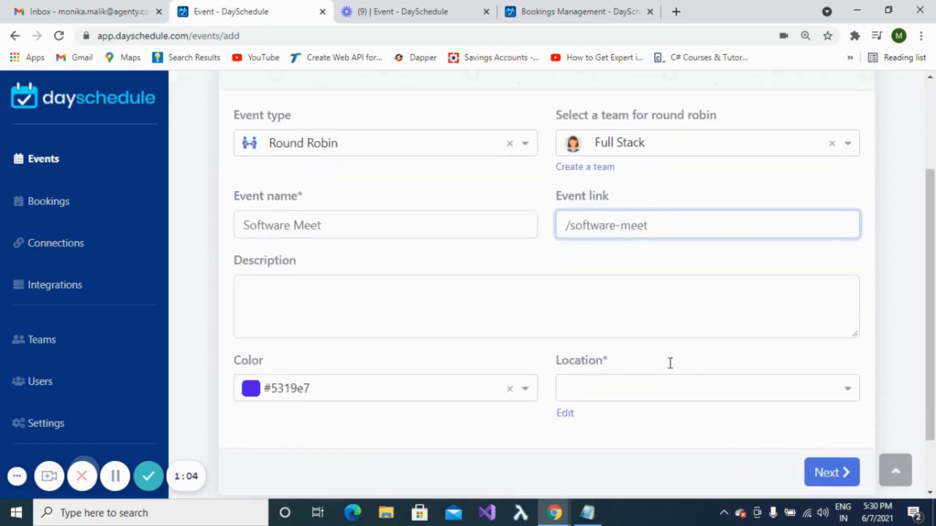
pyautogui.click(570, 306)
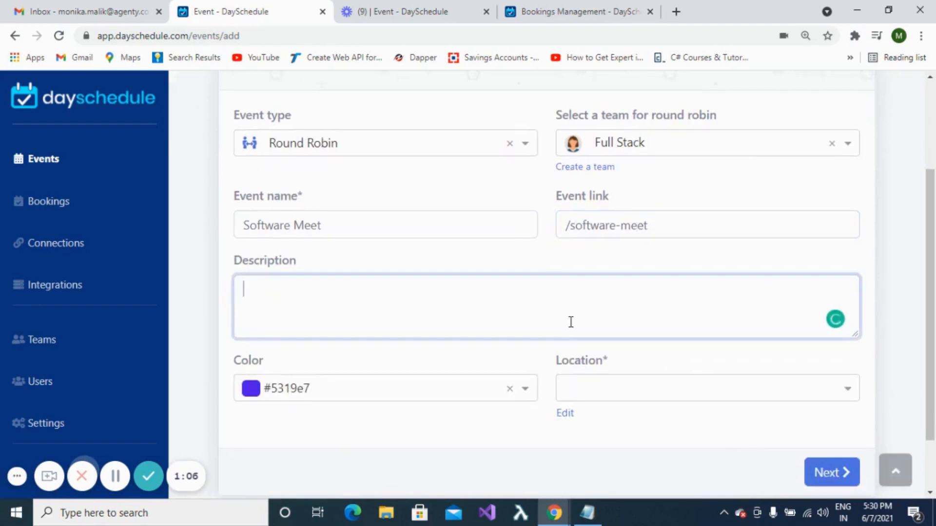
pyautogui.write('Agile')
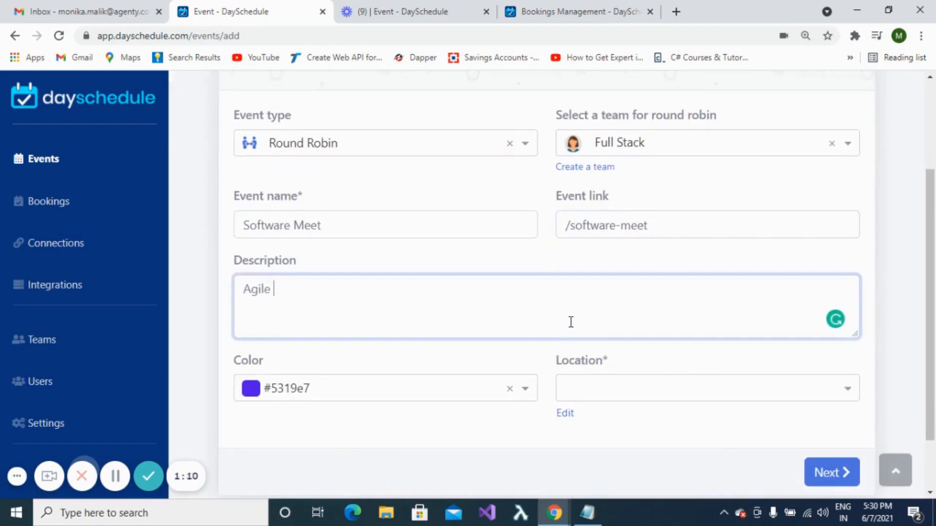
pyautogui.write('Stand')
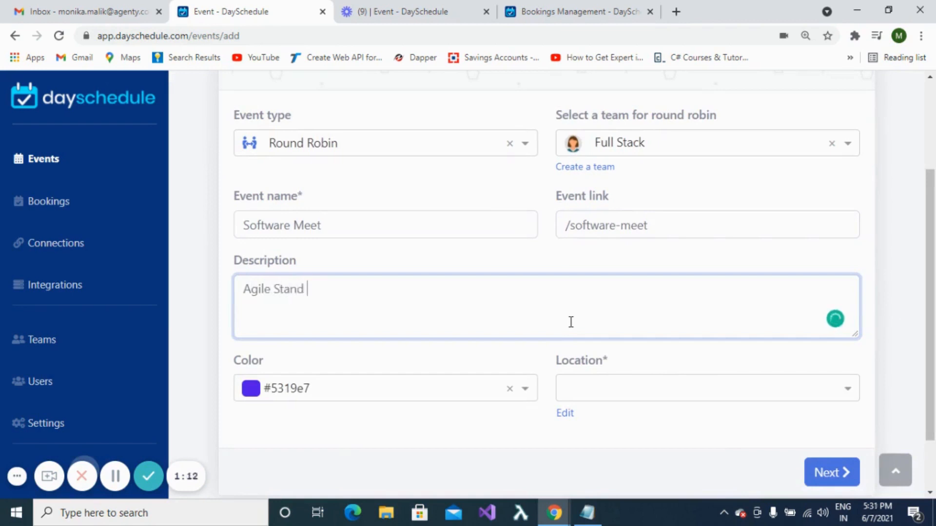
pyautogui.write('Up')
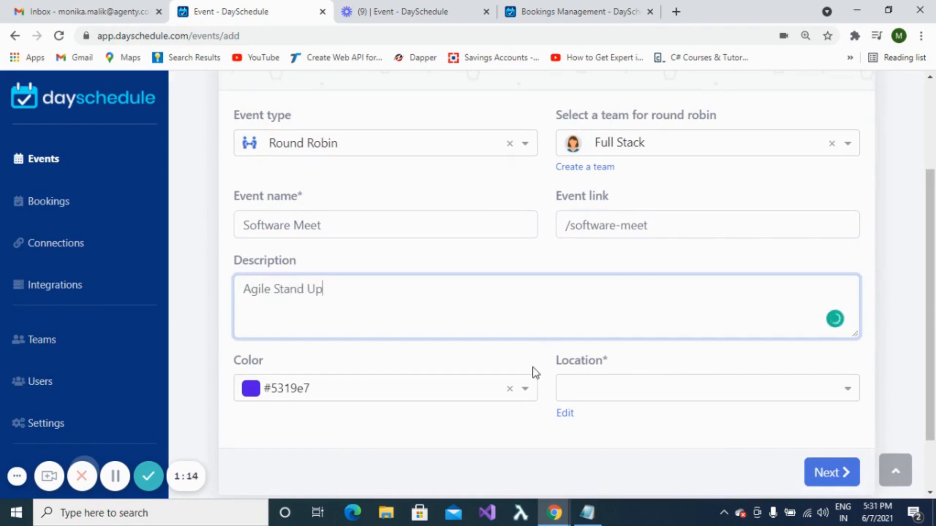
# Step: Set the event colour to dark blue #0052cc and the location to Google Meet, then continue
pyautogui.click(525, 390)
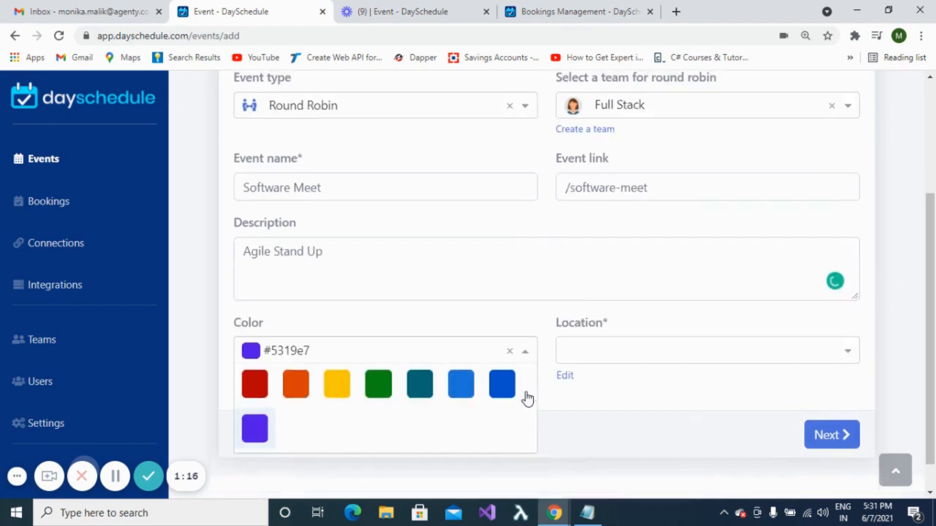
pyautogui.click(501, 385)
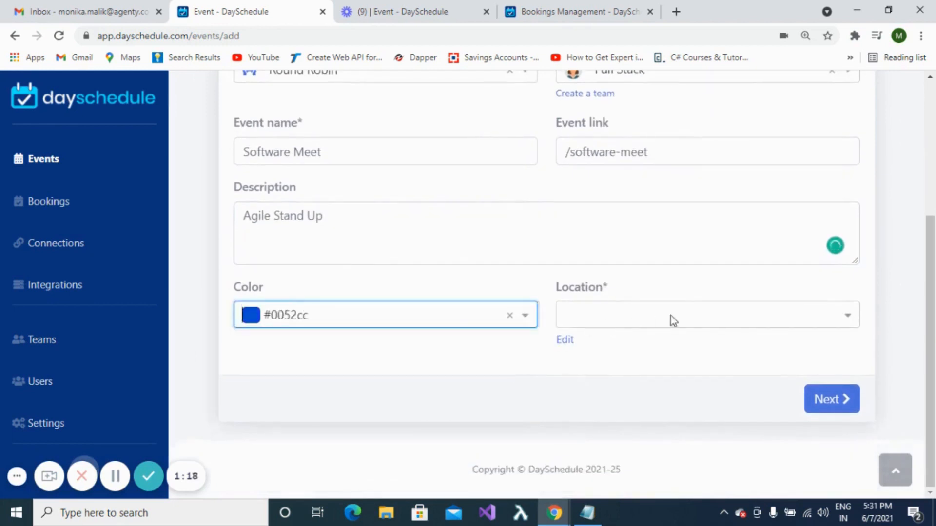
pyautogui.click(706, 315)
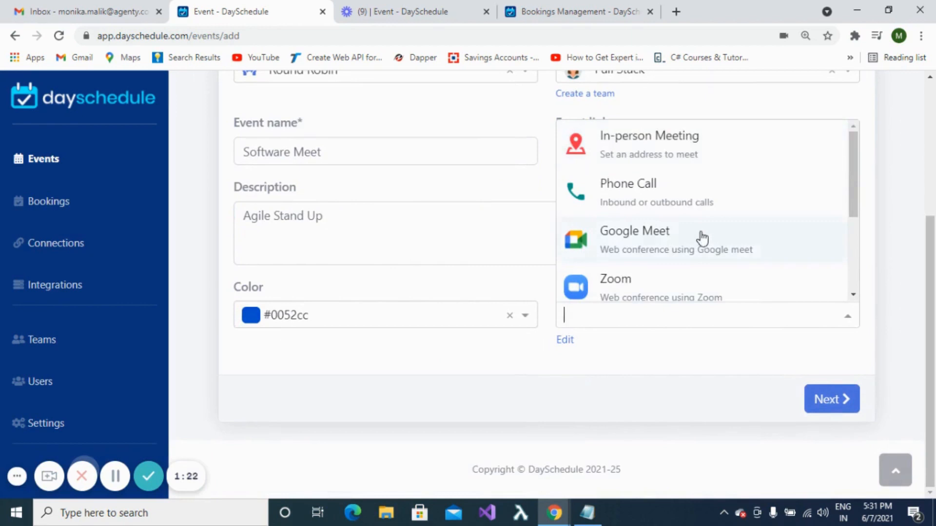
pyautogui.moveTo(687, 162)
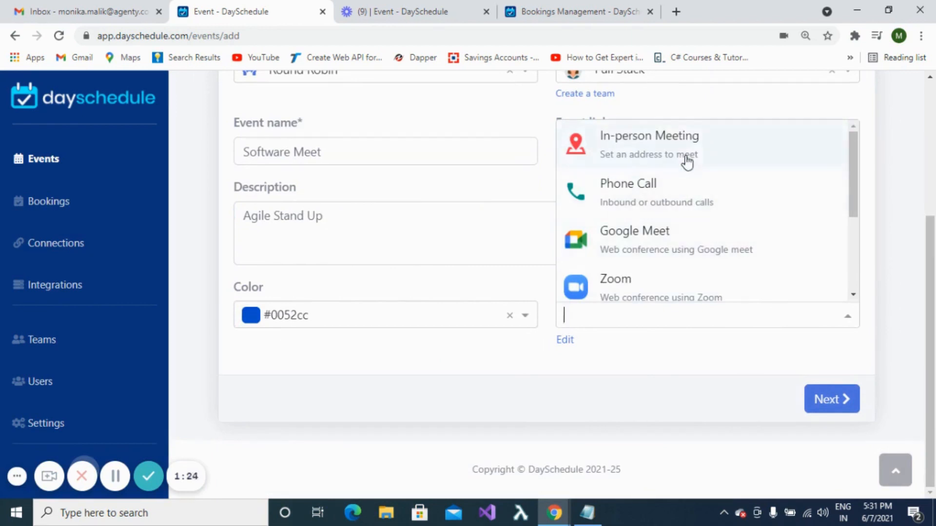
pyautogui.moveTo(677, 220)
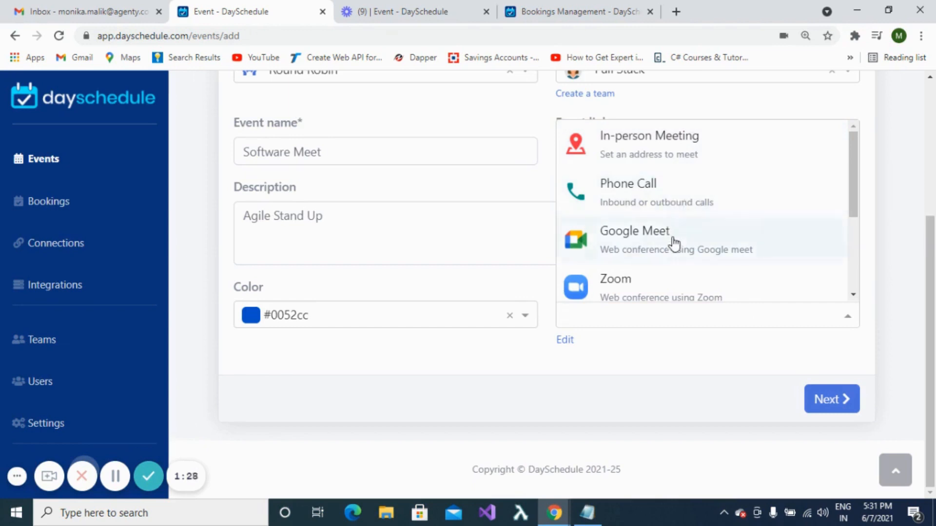
pyautogui.scroll(-3)
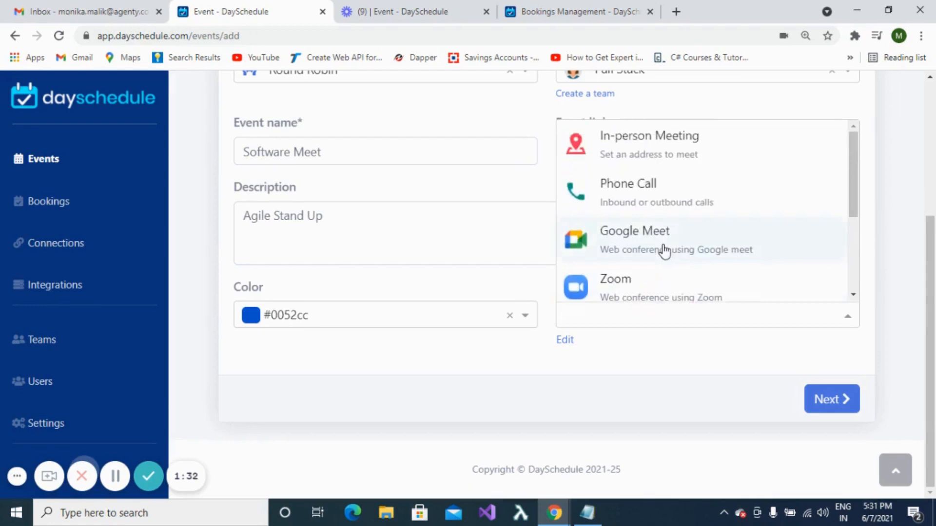
pyautogui.click(653, 240)
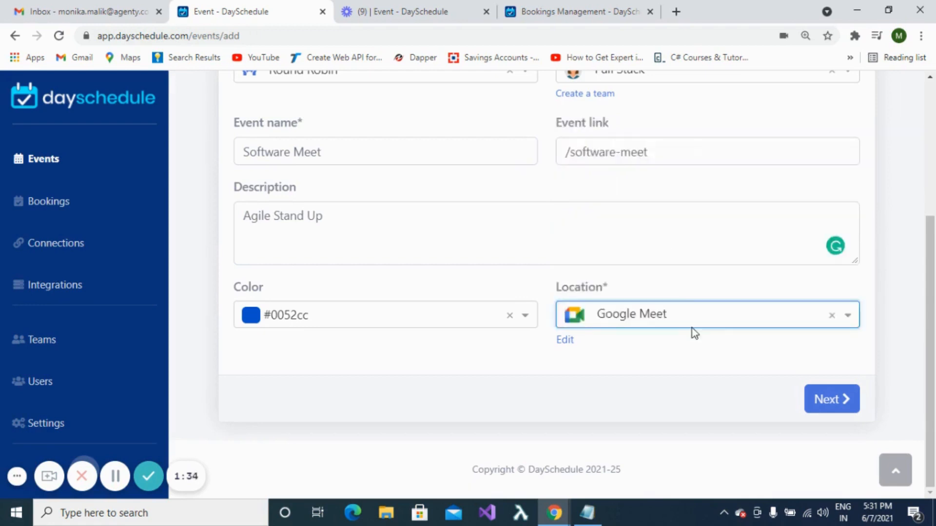
pyautogui.click(831, 399)
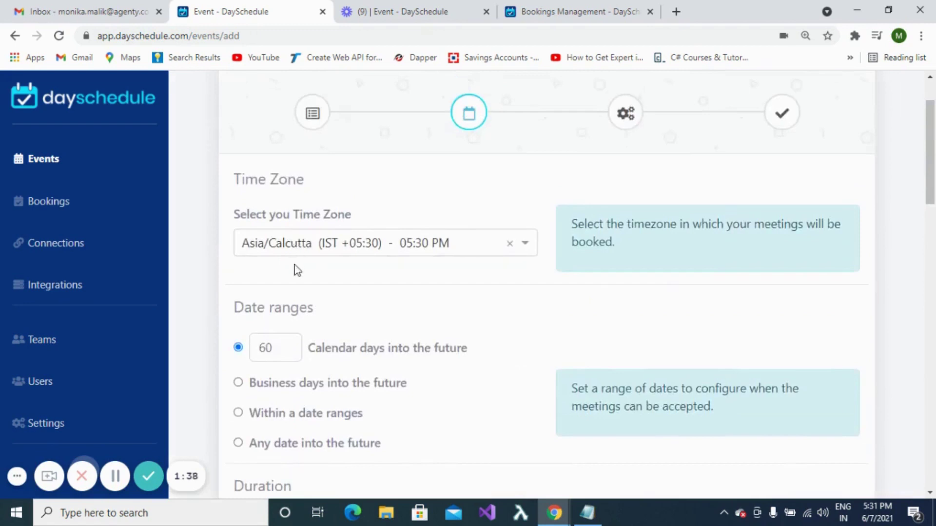
pyautogui.moveTo(327, 267)
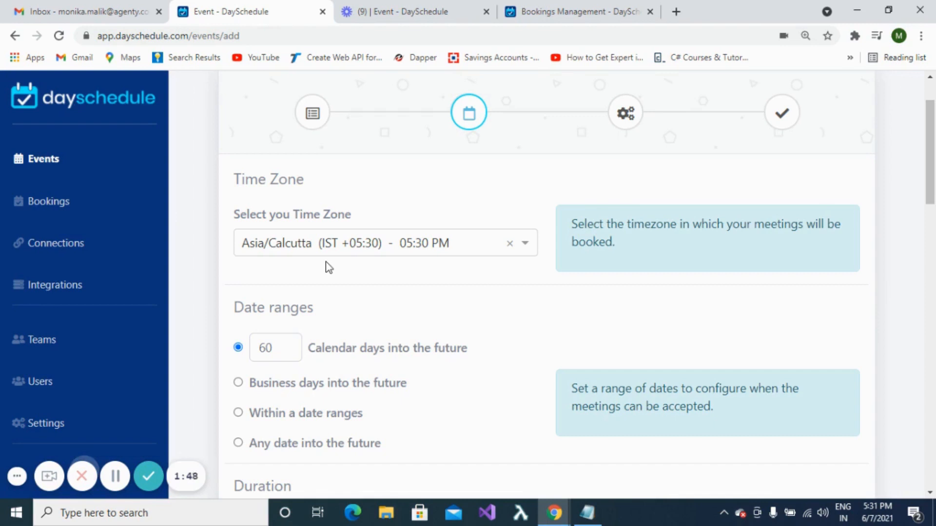
# Step: Keep the booking window at 60 calendar days and set the duration to 15 minutes
pyautogui.scroll(-3)
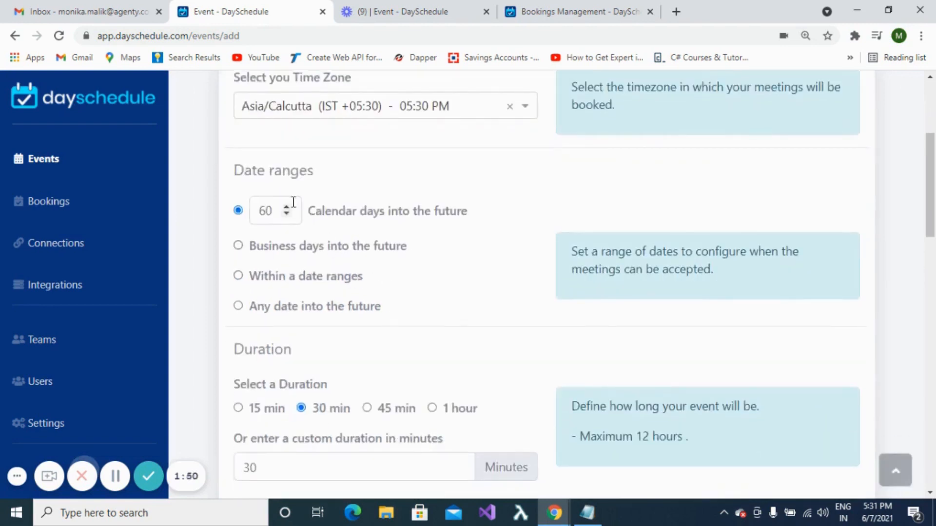
pyautogui.moveTo(388, 193)
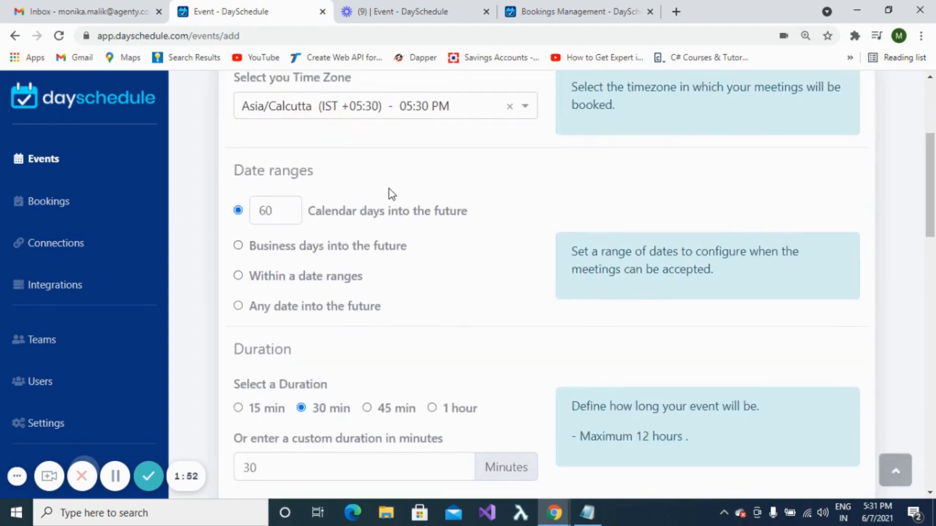
pyautogui.moveTo(376, 193)
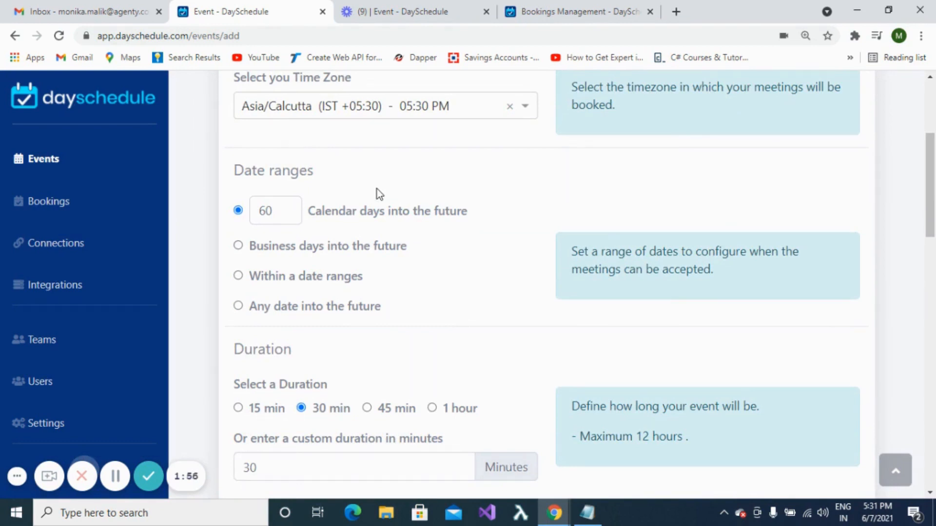
pyautogui.click(238, 246)
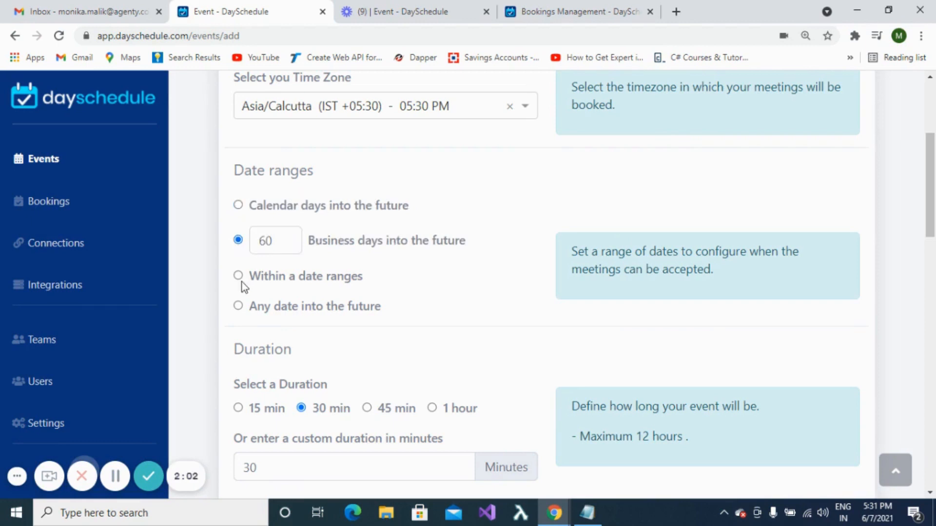
pyautogui.click(238, 275)
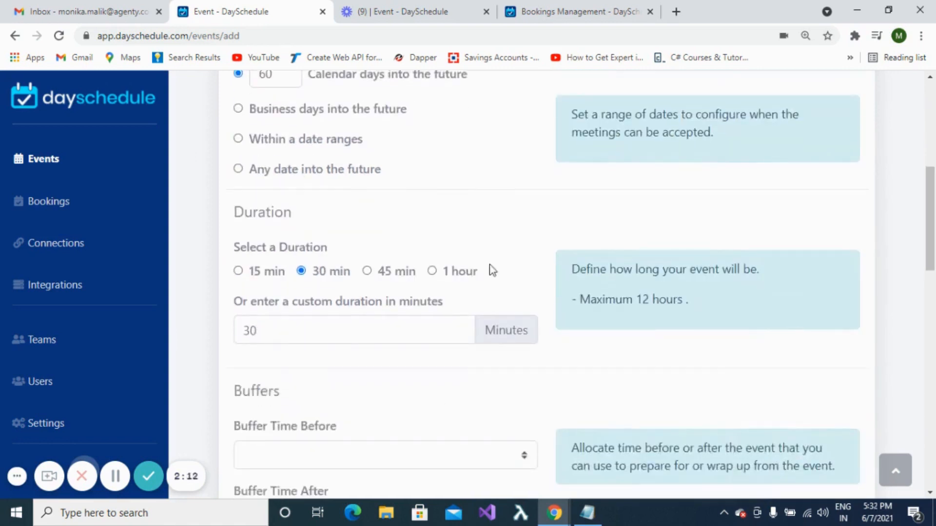
pyautogui.moveTo(564, 236)
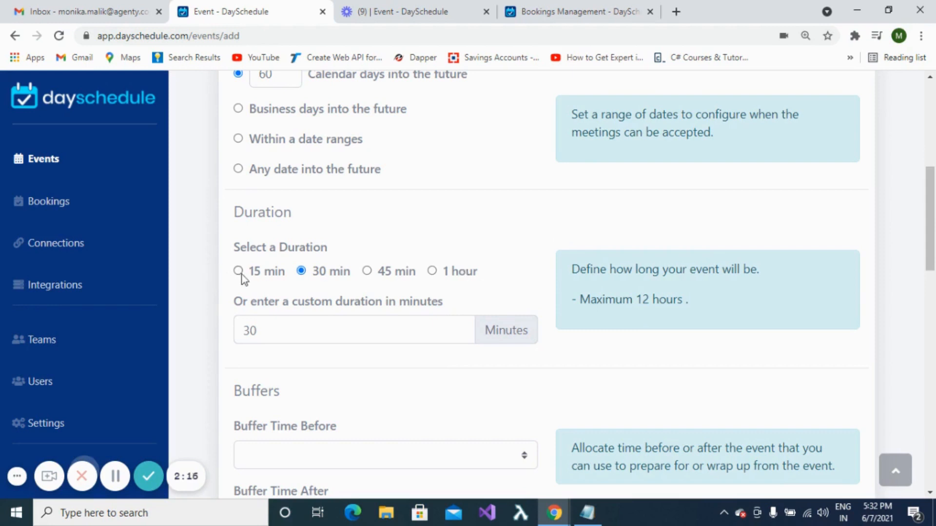
pyautogui.click(238, 271)
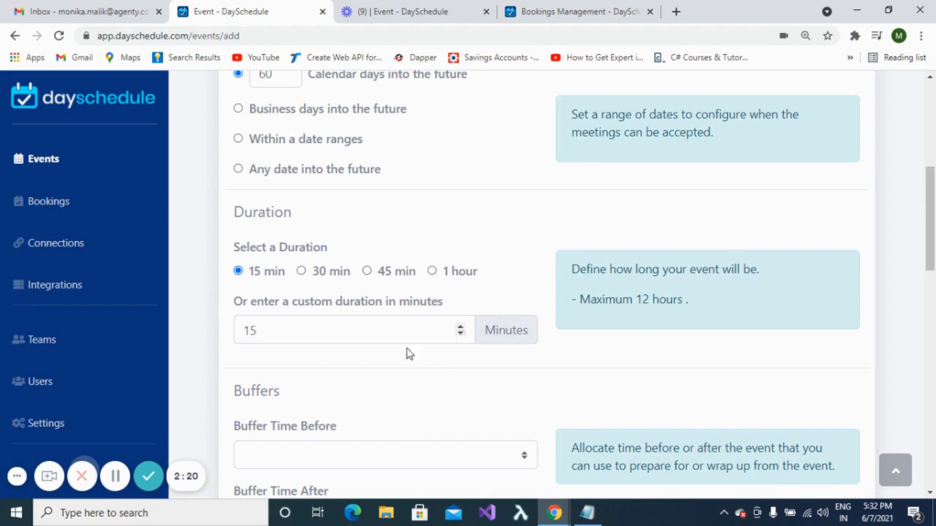
# Step: Add a 5 minute buffer before meetings and a 10 minute buffer after
pyautogui.scroll(-3)
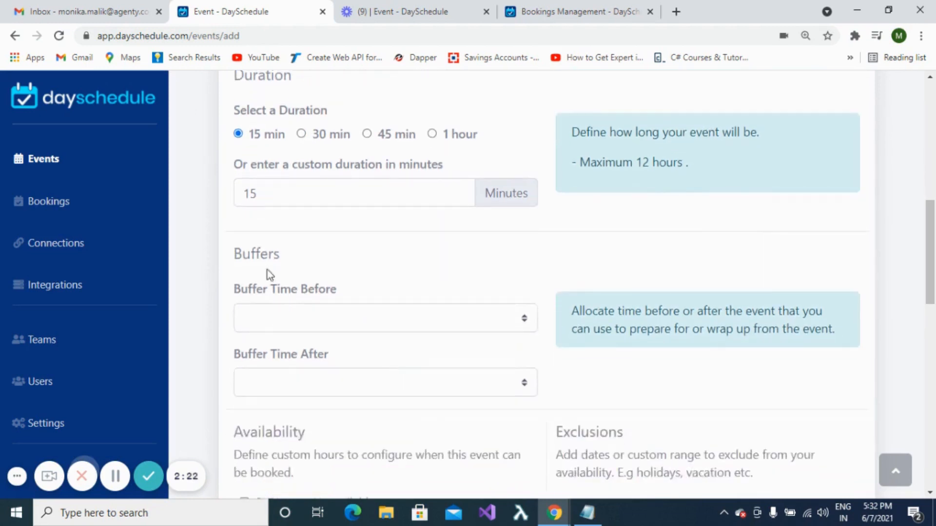
pyautogui.doubleClick(256, 253)
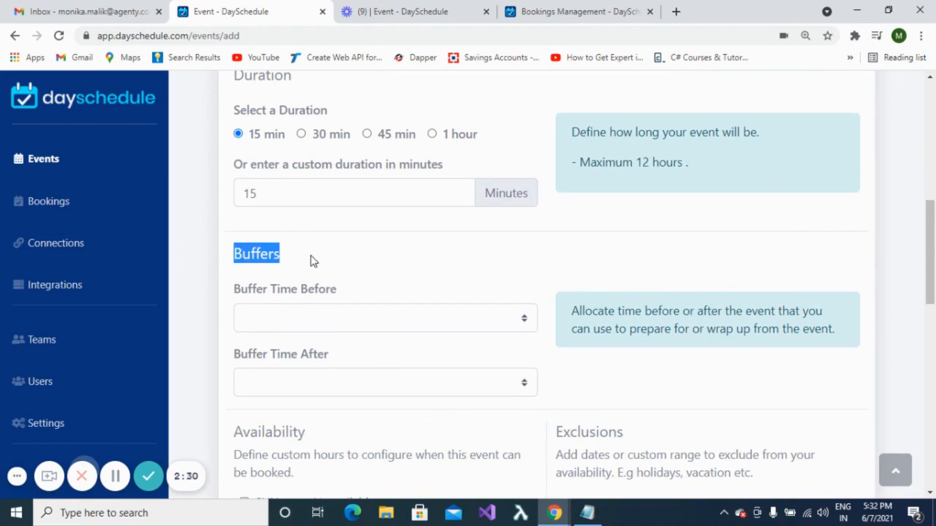
pyautogui.click(385, 317)
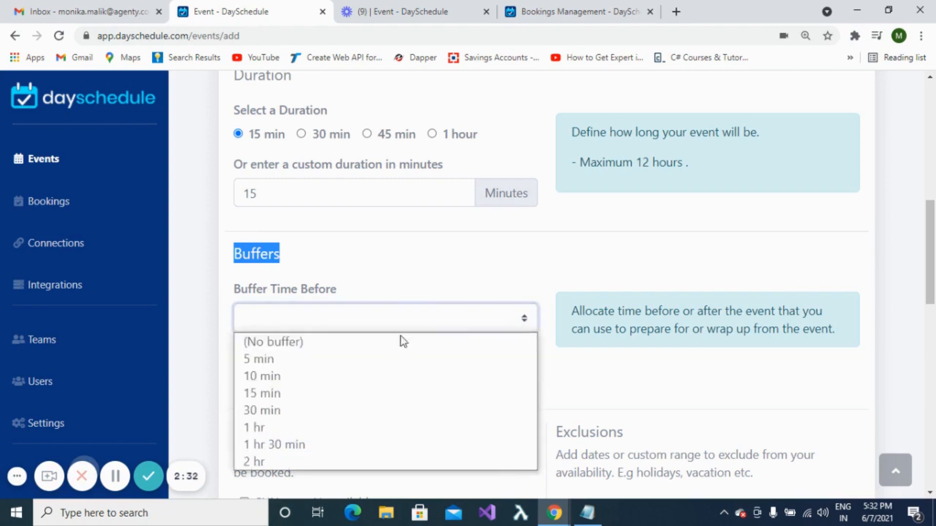
pyautogui.click(258, 358)
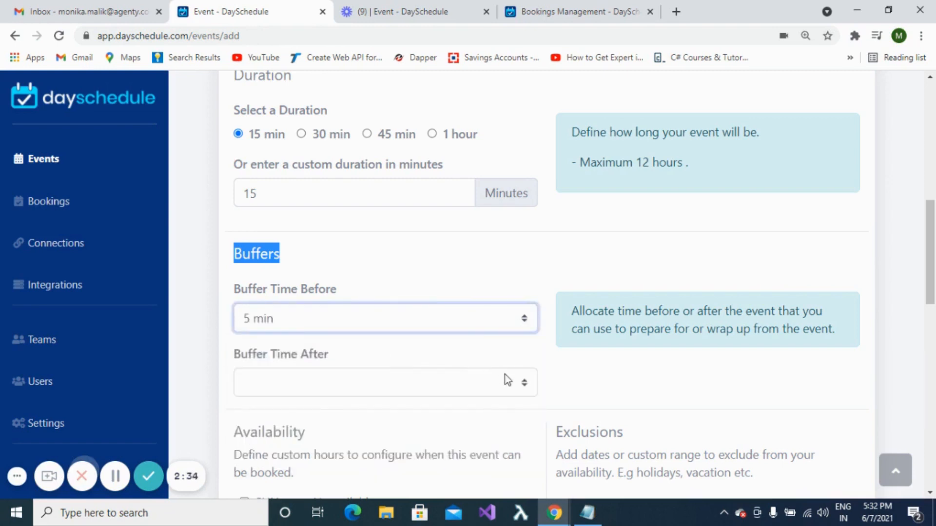
pyautogui.click(384, 382)
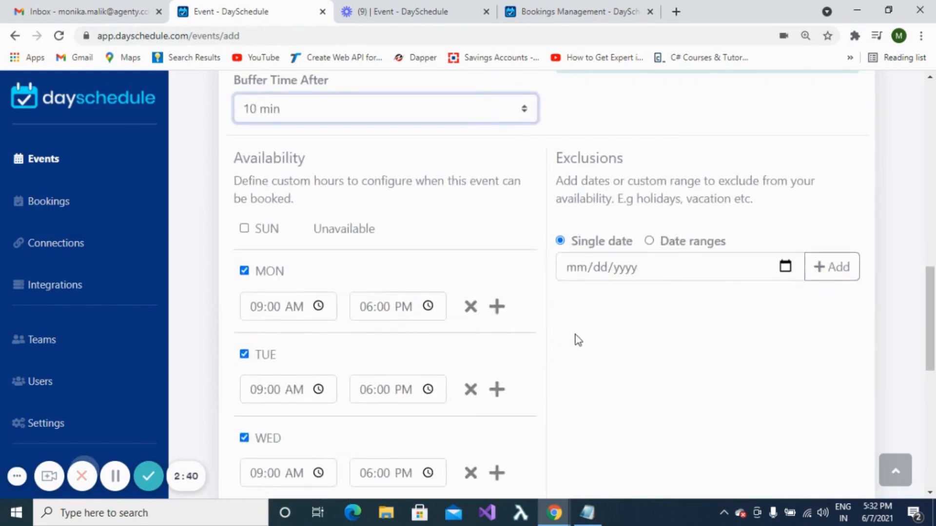
pyautogui.scroll(-3)
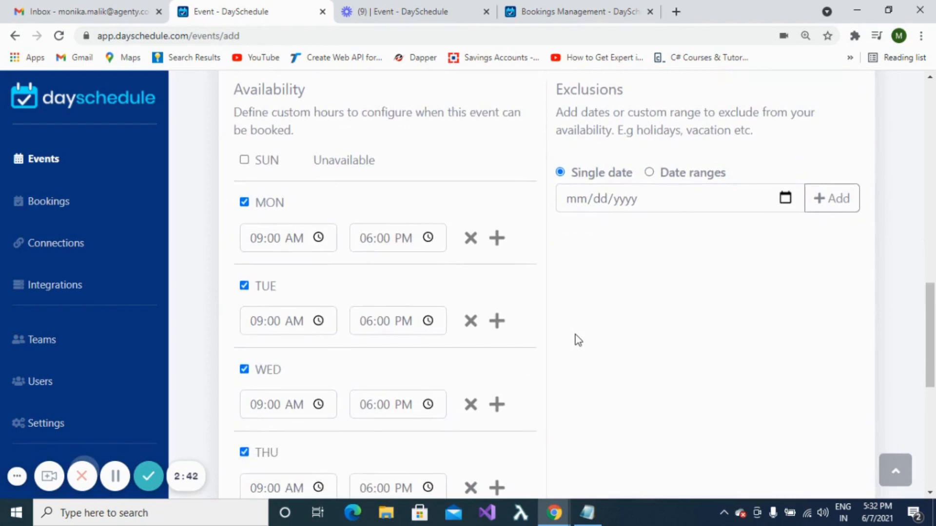
pyautogui.moveTo(244, 305)
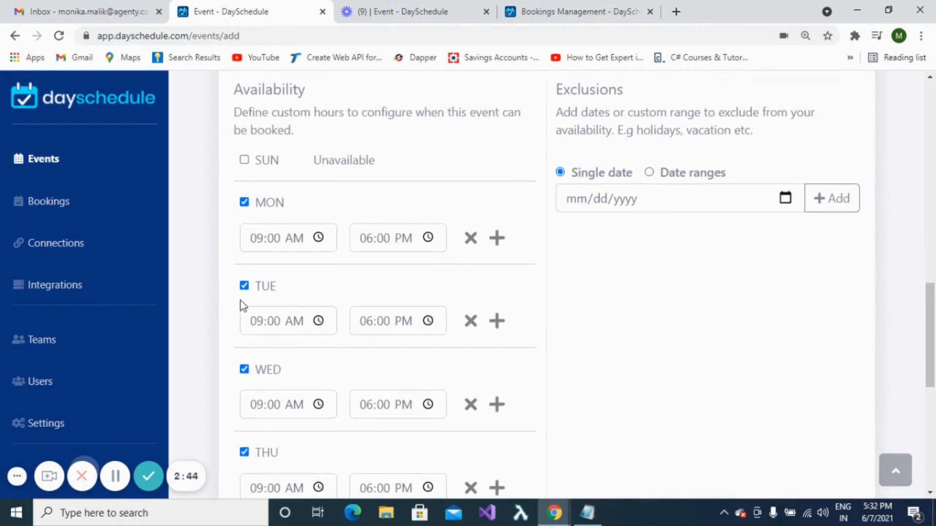
# Step: Make Tuesday unavailable for bookings
pyautogui.click(243, 286)
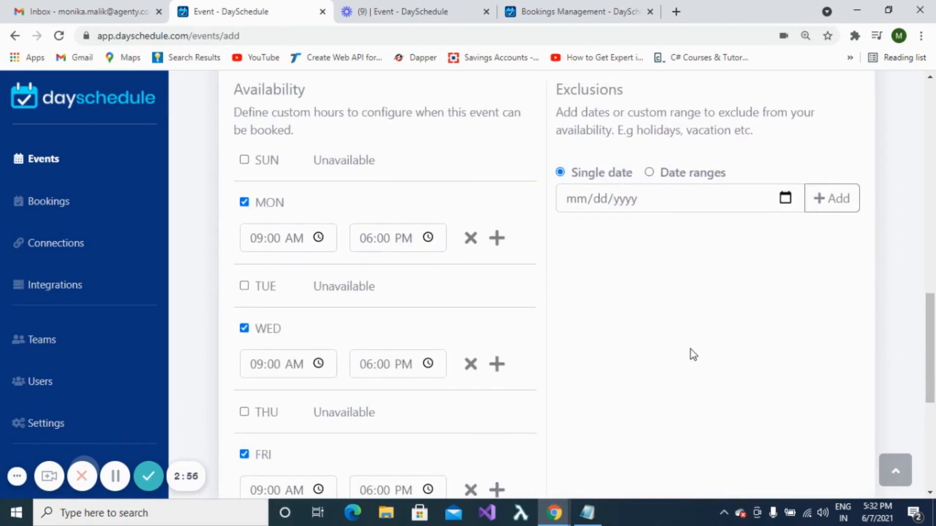
pyautogui.moveTo(745, 205)
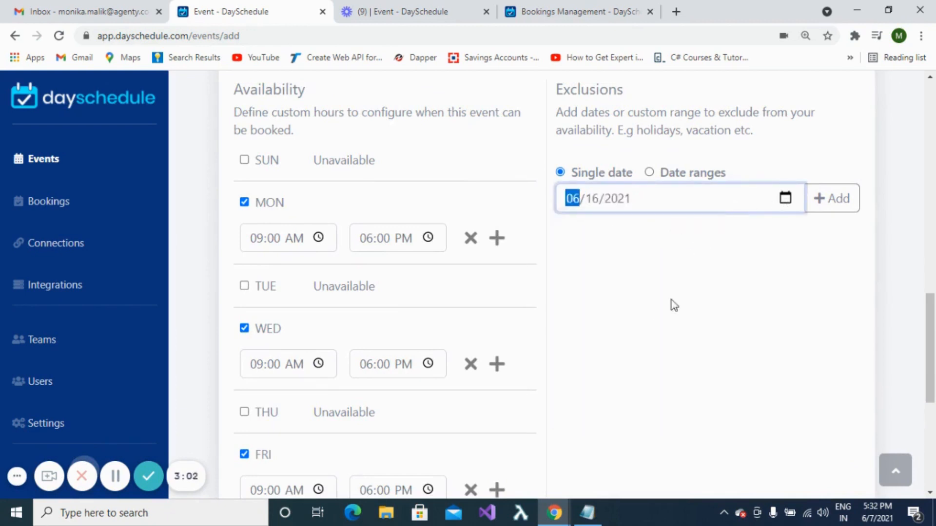
# Step: Exclude 16 June 2021, mark the event private, and continue to invitee questions
pyautogui.click(832, 198)
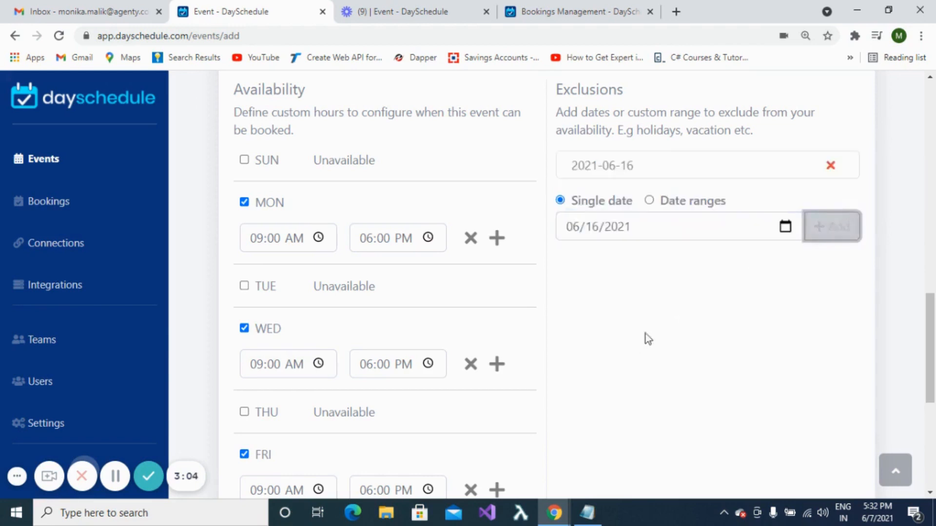
pyautogui.scroll(-3)
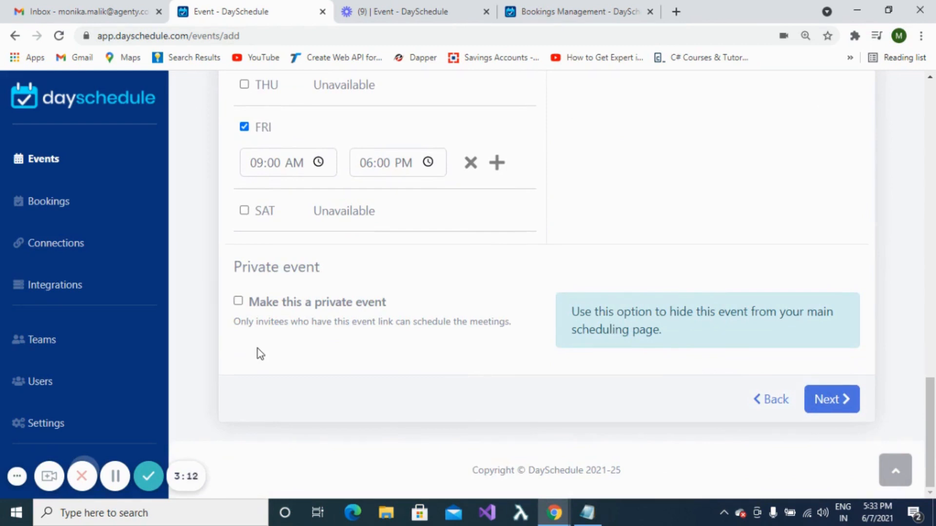
pyautogui.moveTo(239, 304)
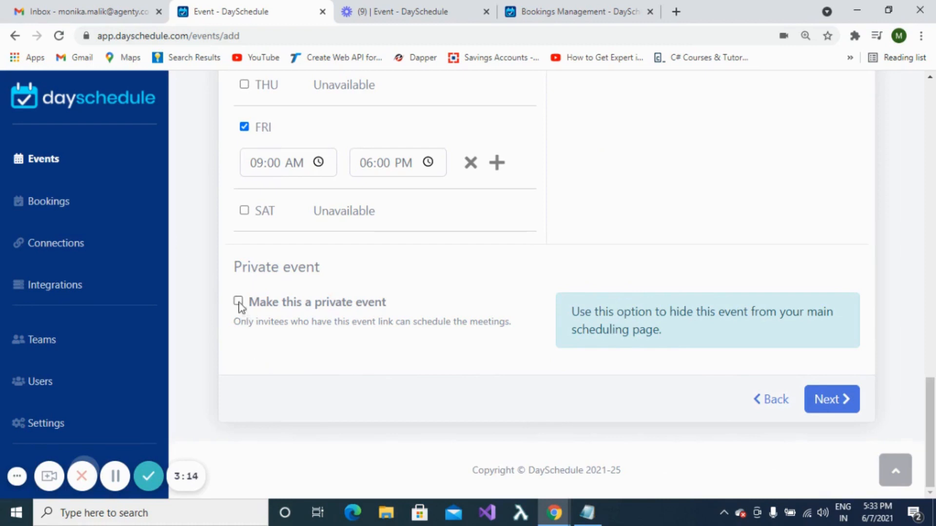
pyautogui.click(238, 300)
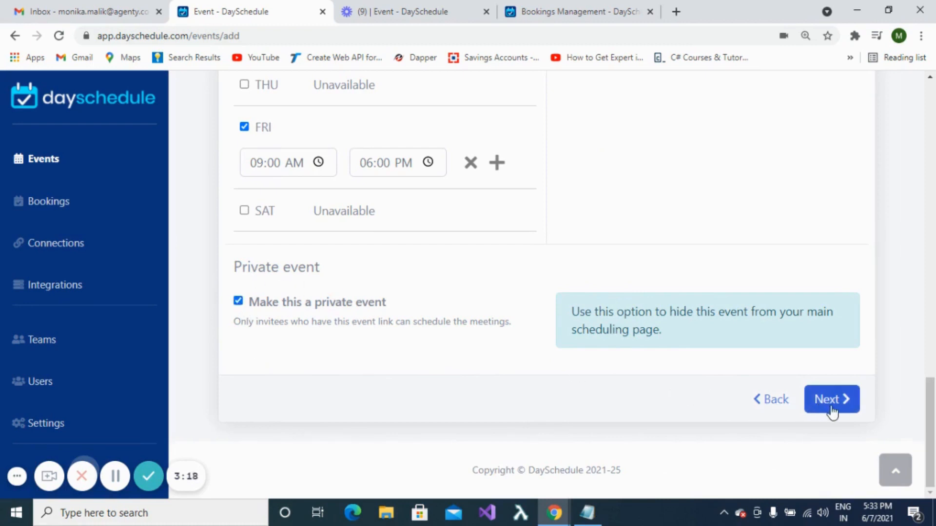
pyautogui.click(831, 400)
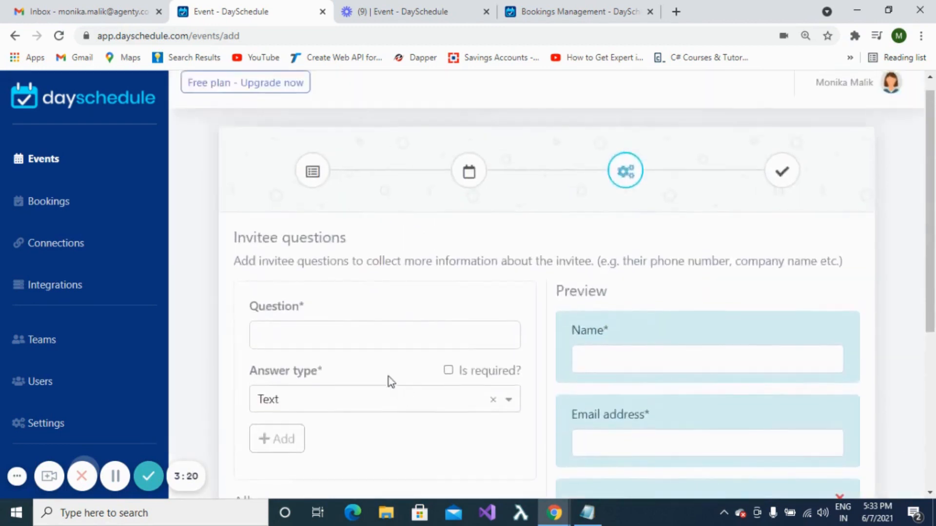
# Step: Enter the invitee question 'Have you ever attended agile Meets?'
pyautogui.click(385, 335)
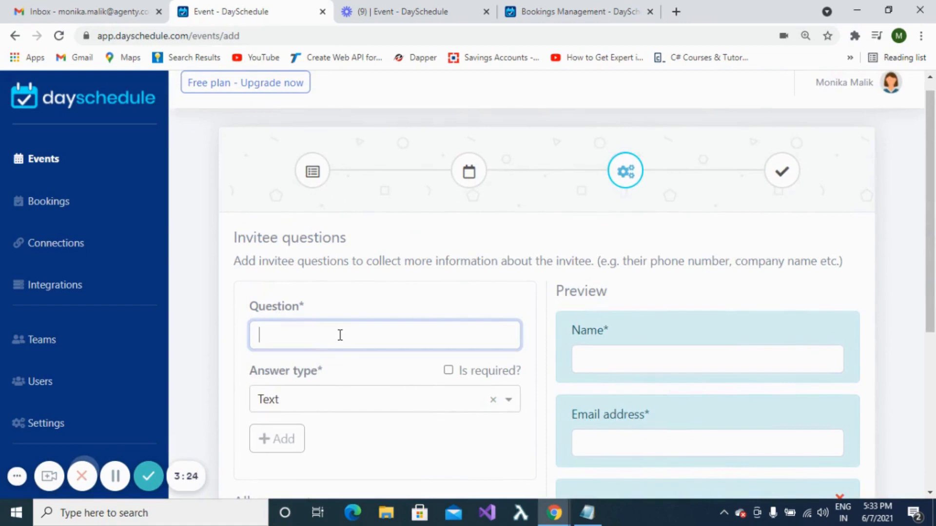
pyautogui.write('Have')
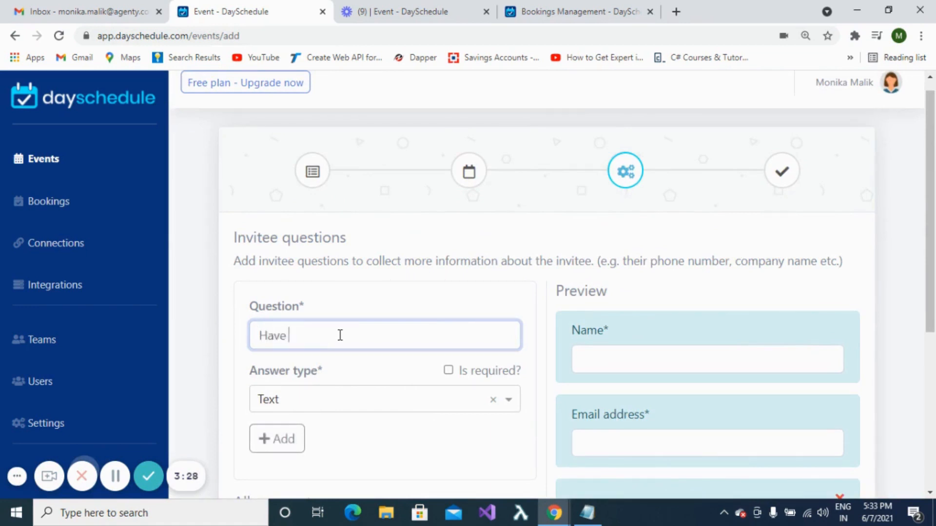
pyautogui.write('you ever attend')
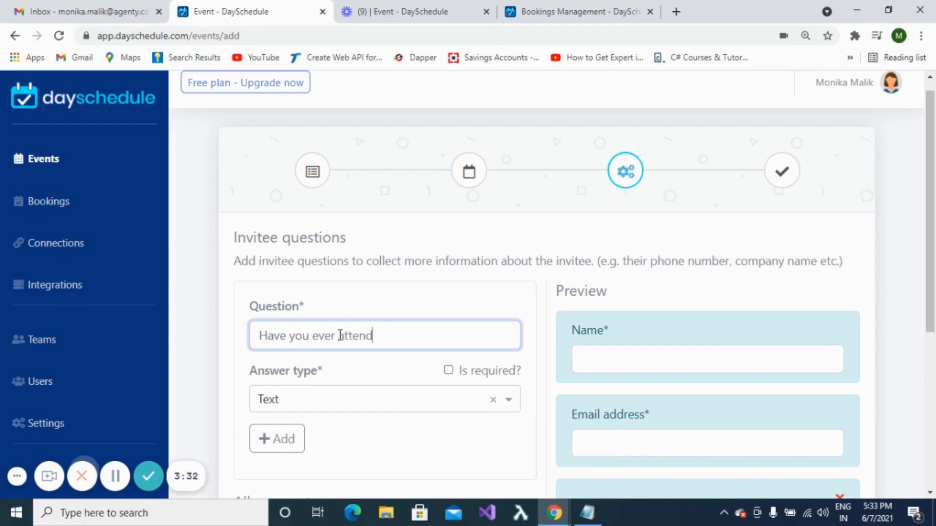
pyautogui.write('ed agile M')
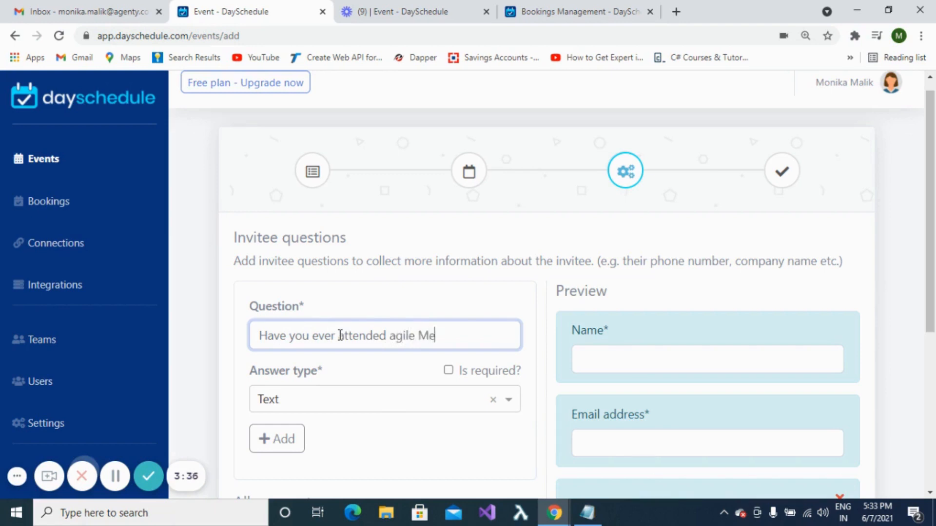
pyautogui.write('ets?')
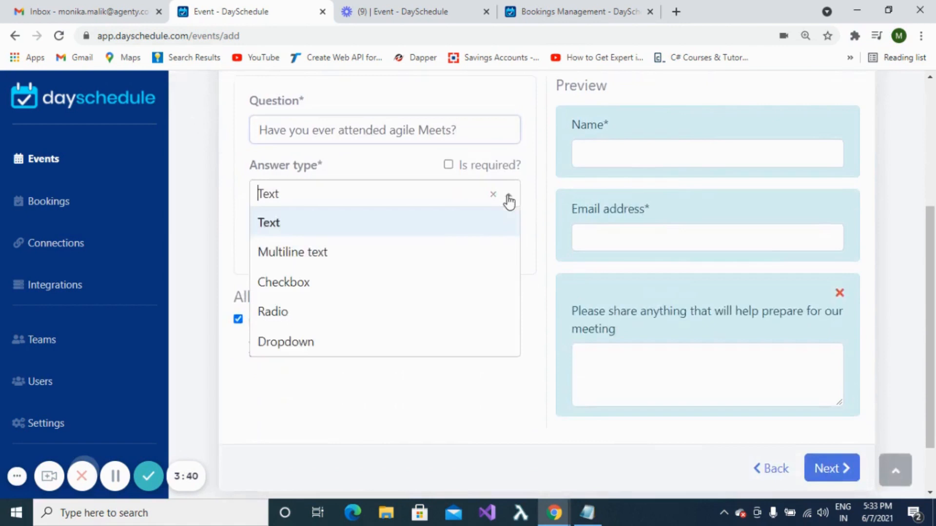
pyautogui.moveTo(419, 287)
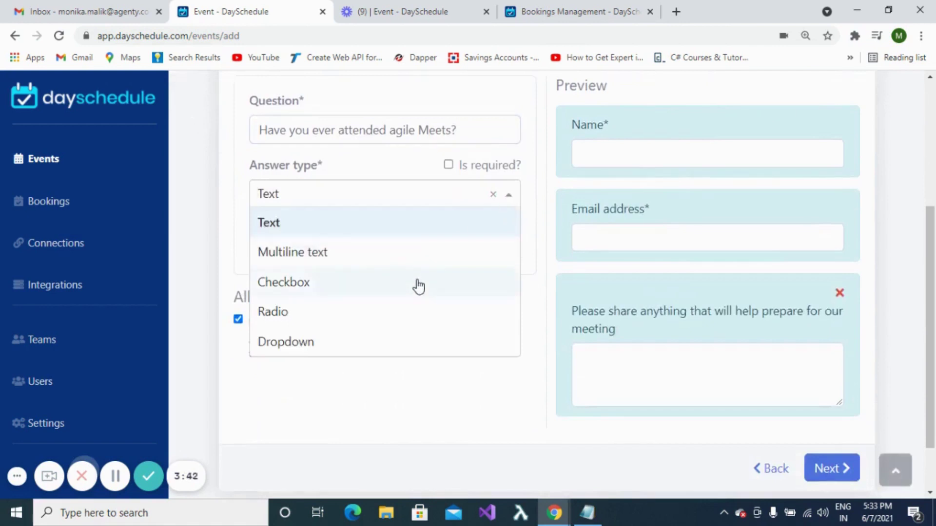
pyautogui.moveTo(399, 321)
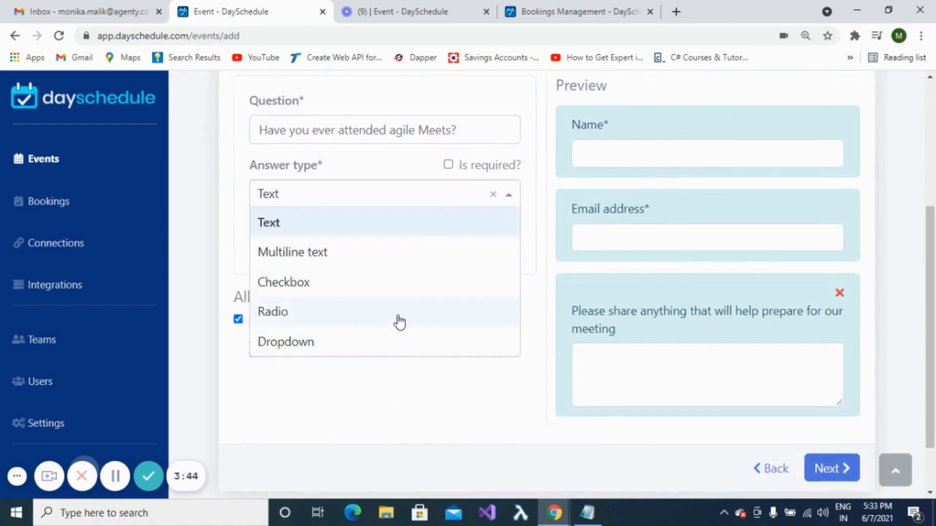
# Step: Give the question Yes and No checkbox answers, add it to the form, and continue
pyautogui.click(283, 282)
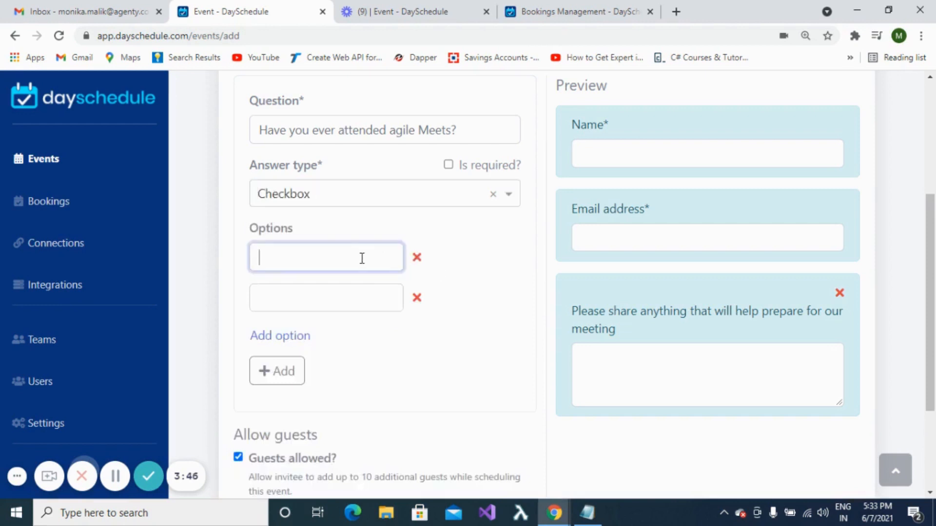
pyautogui.write('Yes')
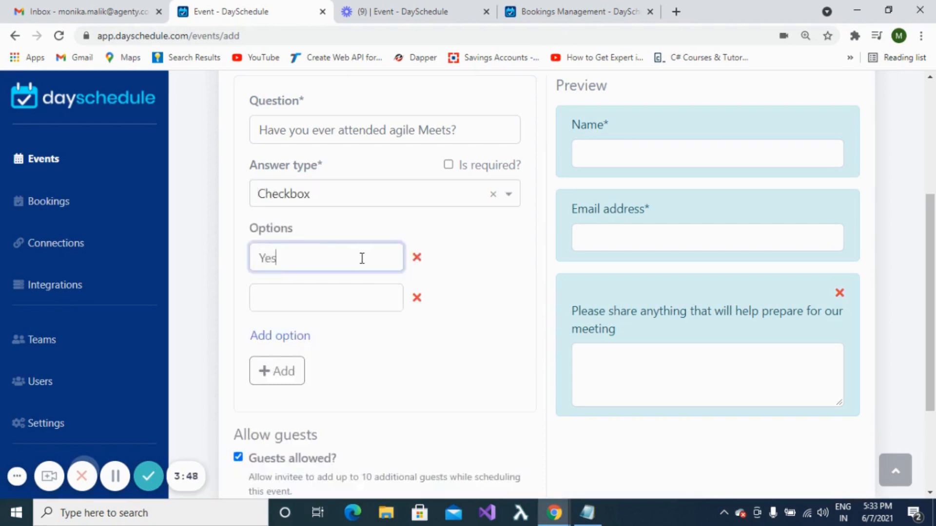
pyautogui.click(326, 298)
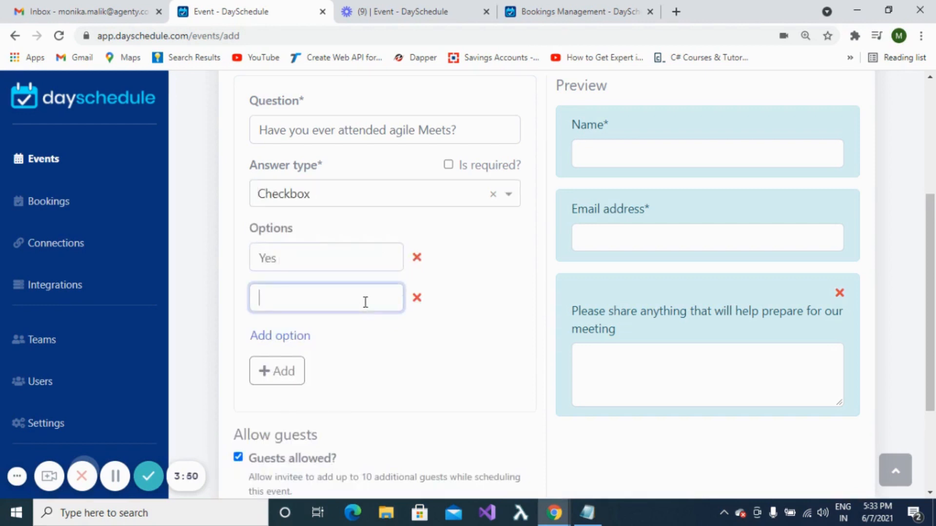
pyautogui.write('No')
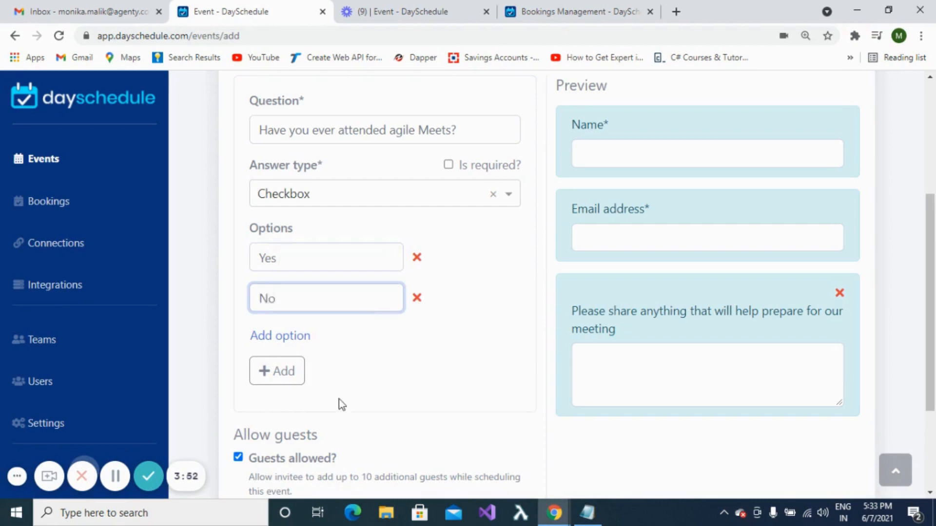
pyautogui.click(276, 370)
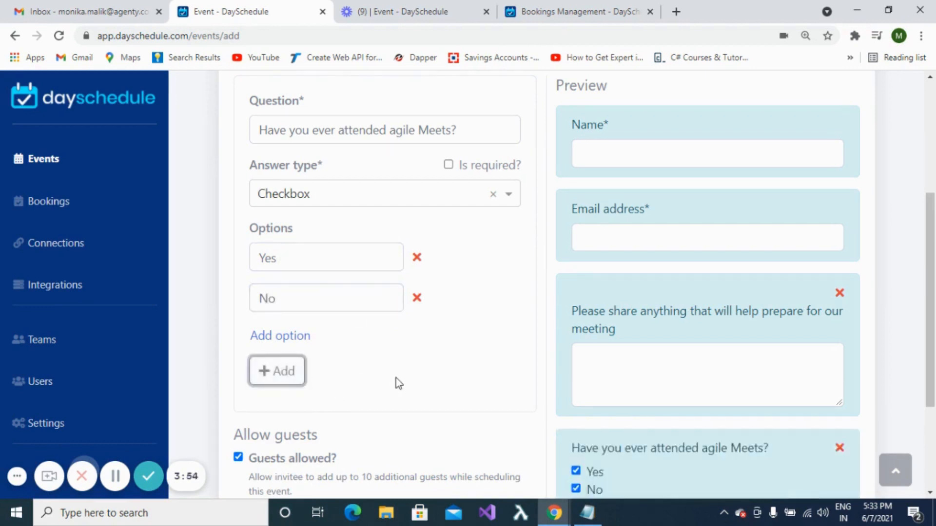
pyautogui.scroll(-3)
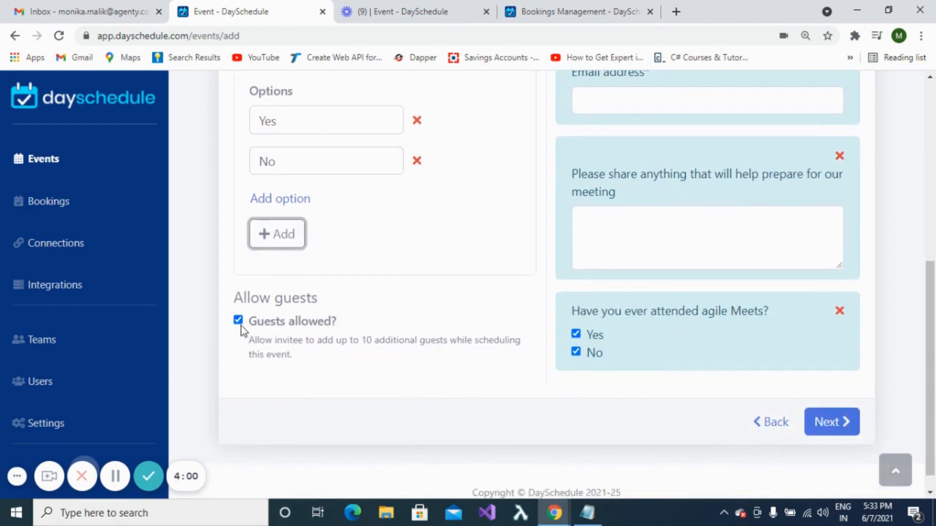
pyautogui.scroll(-3)
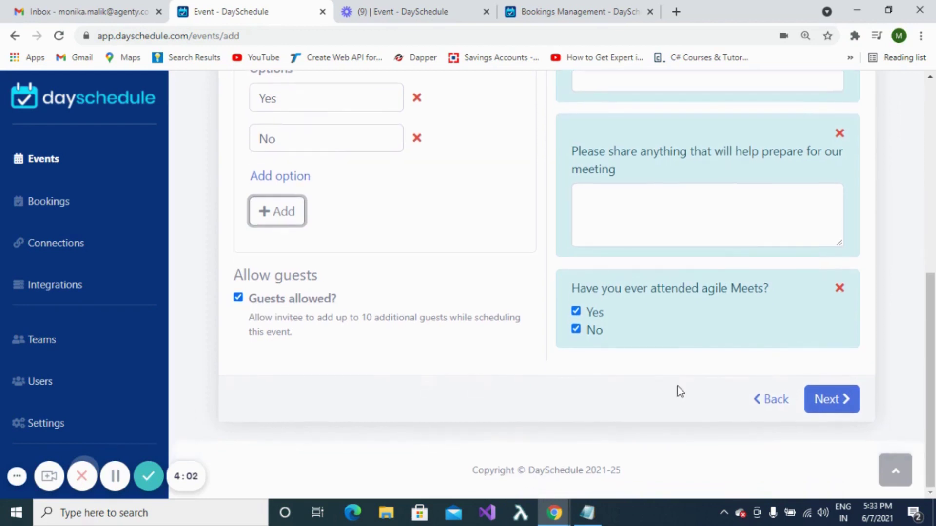
pyautogui.click(832, 399)
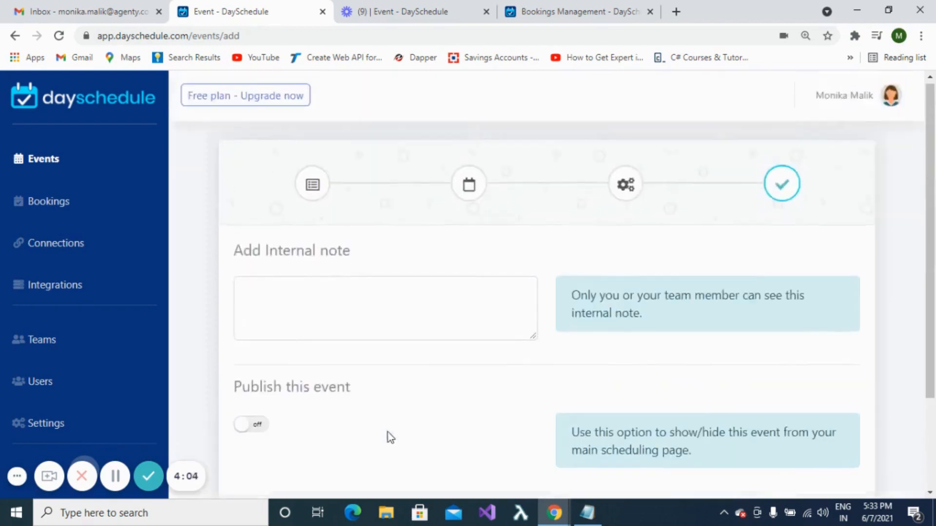
# Step: Add the internal note 'Its a 15 minutes stand up', publish the event and finish
pyautogui.click(374, 311)
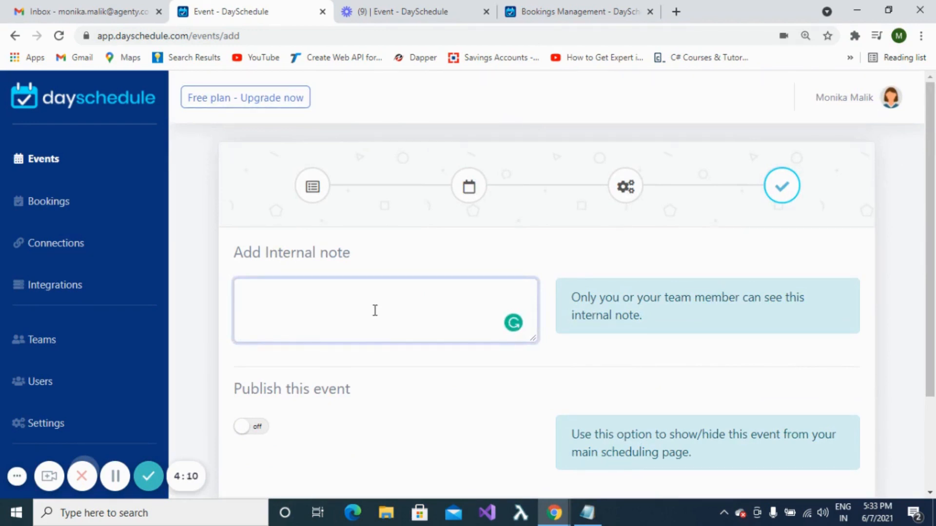
pyautogui.write('Its')
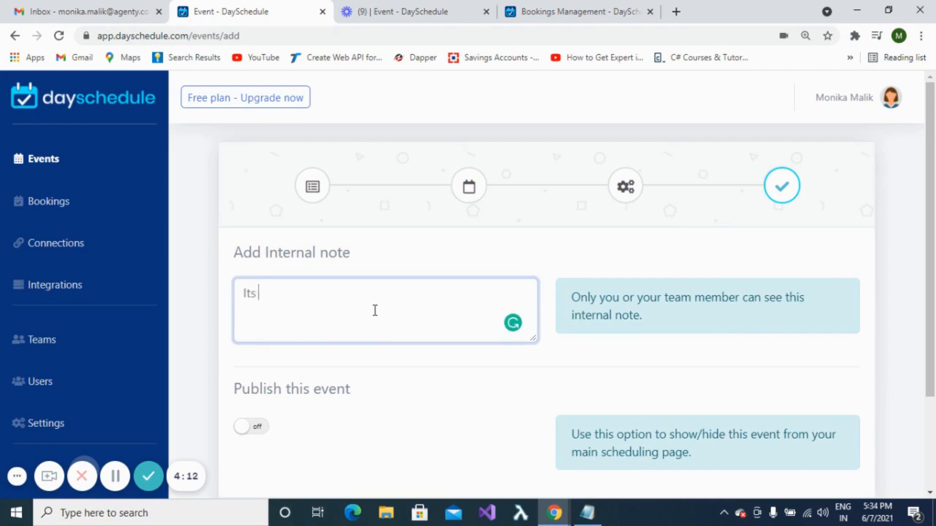
pyautogui.write('a 1')
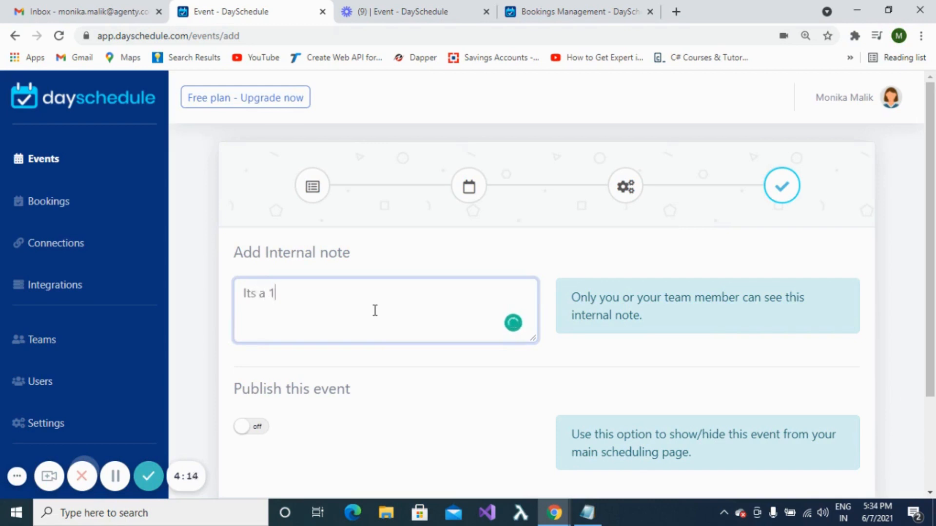
pyautogui.write('5 minute')
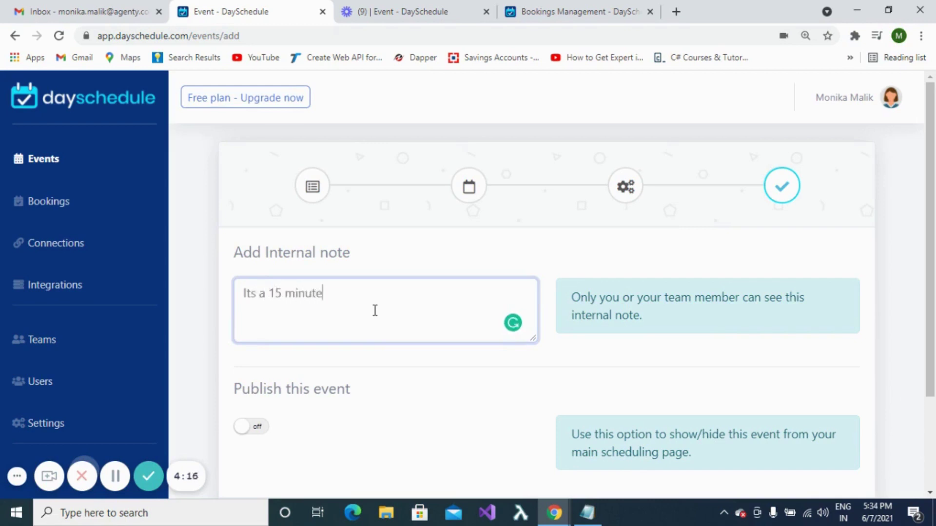
pyautogui.write('s stand up')
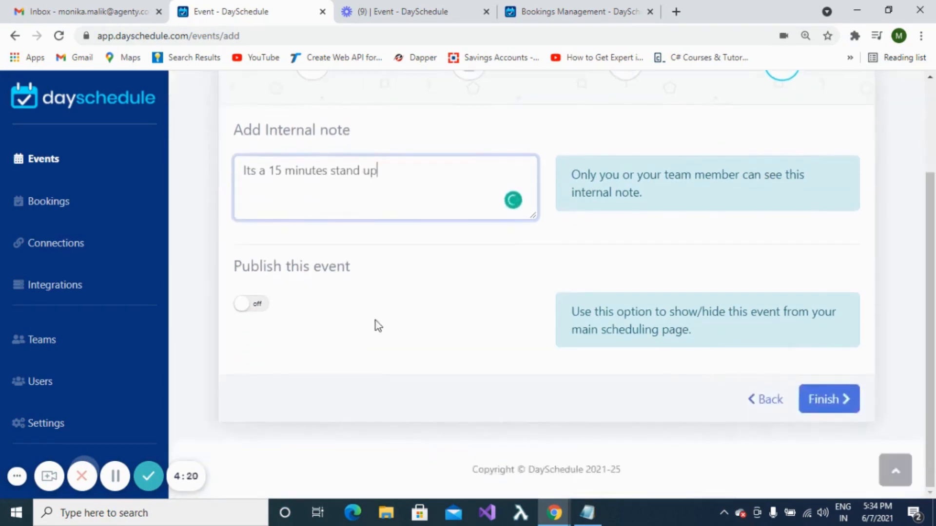
pyautogui.click(249, 304)
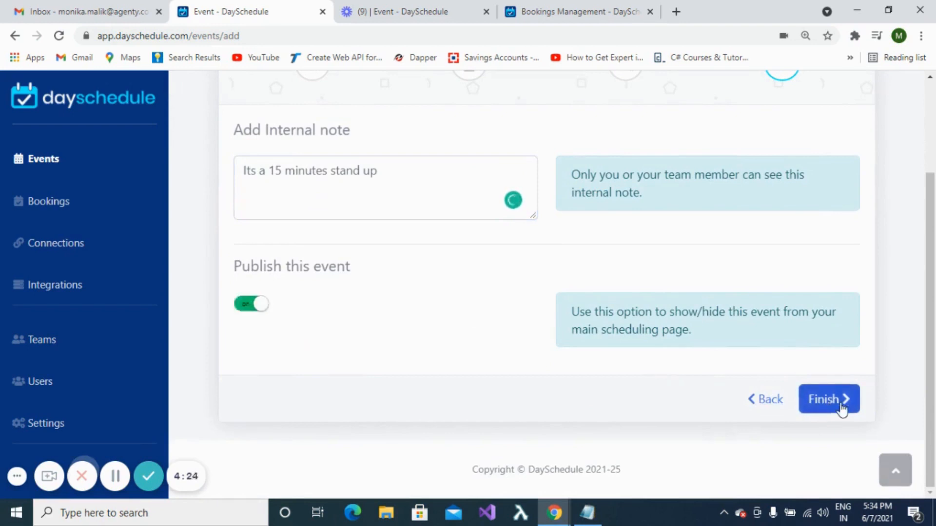
pyautogui.click(829, 400)
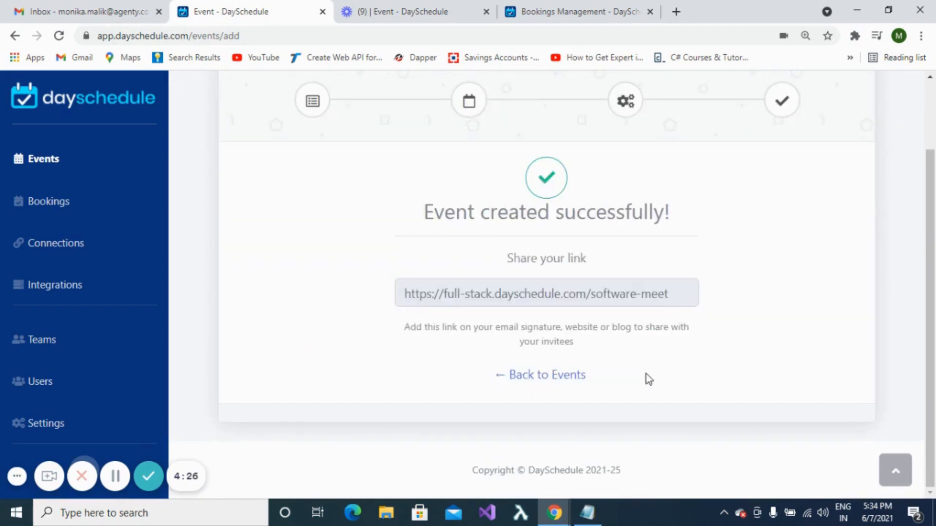
# Step: Go back to the events list and open the Software Meet booking page
pyautogui.click(417, 293)
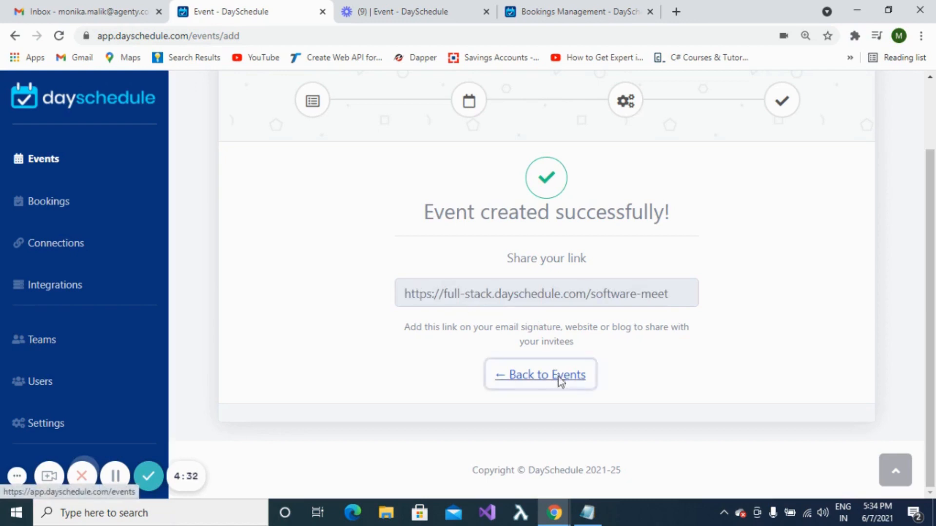
pyautogui.click(540, 374)
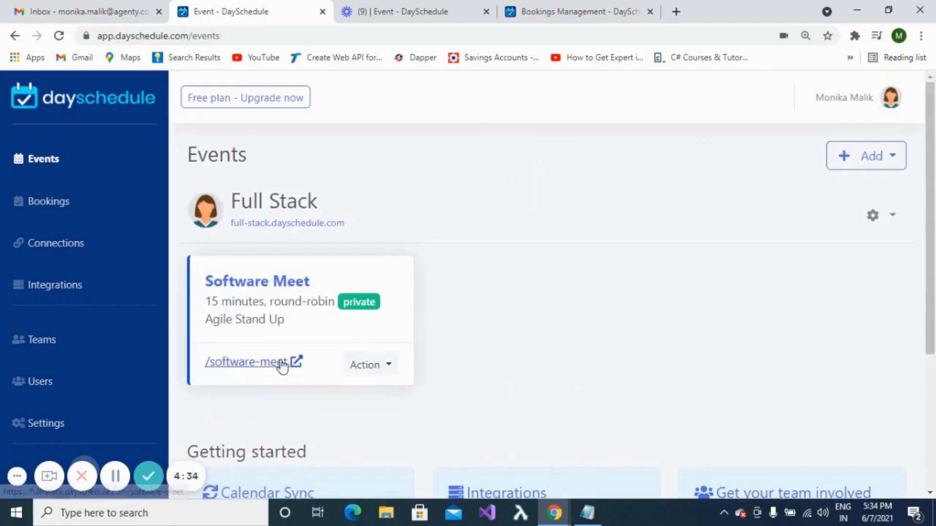
pyautogui.moveTo(277, 396)
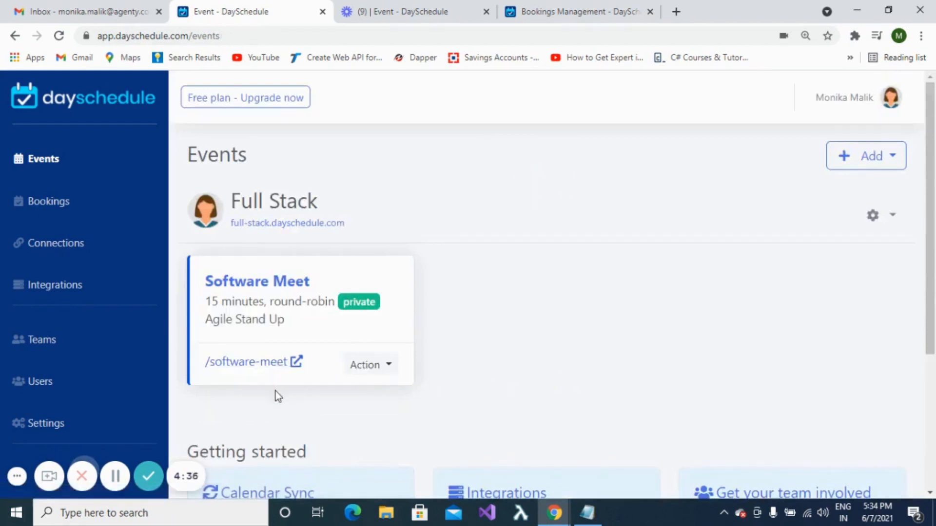
pyautogui.click(245, 361)
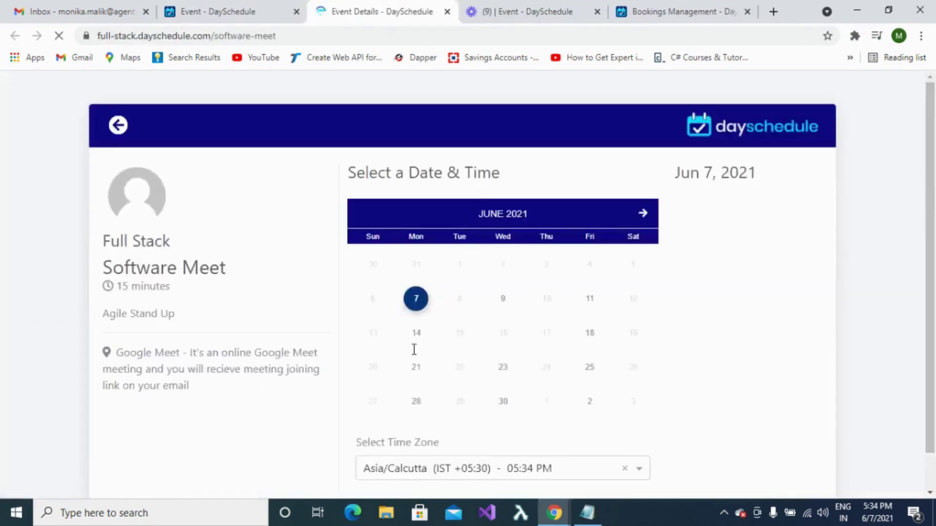
# Step: Check the booking page's available time slots for June 14, then June 21
pyautogui.click(415, 333)
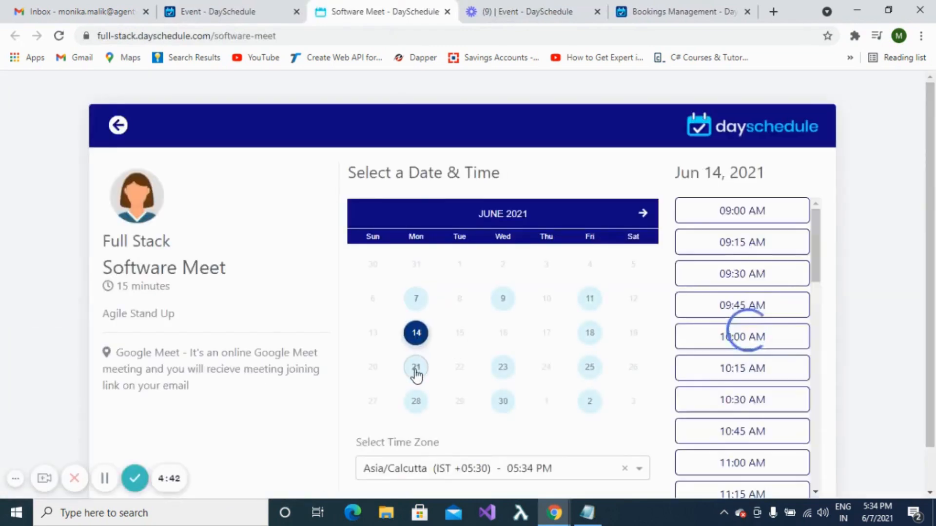
pyautogui.click(415, 367)
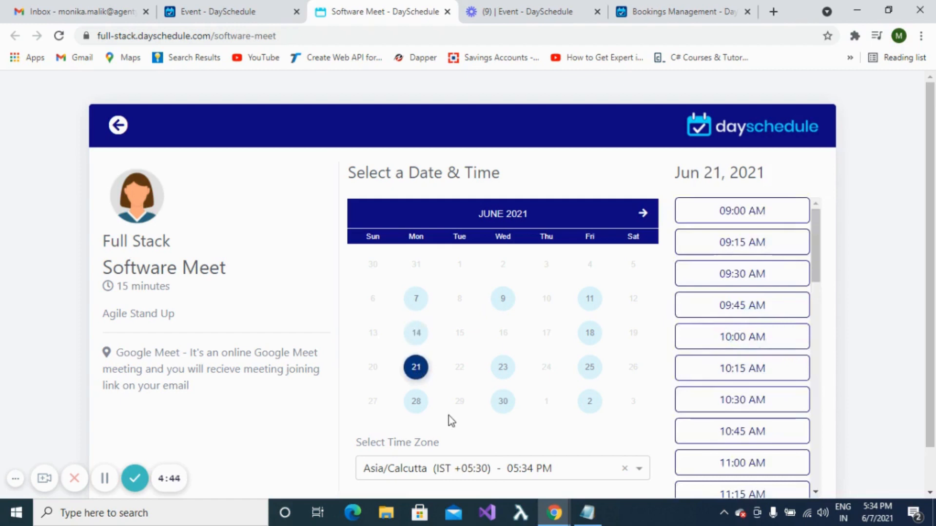